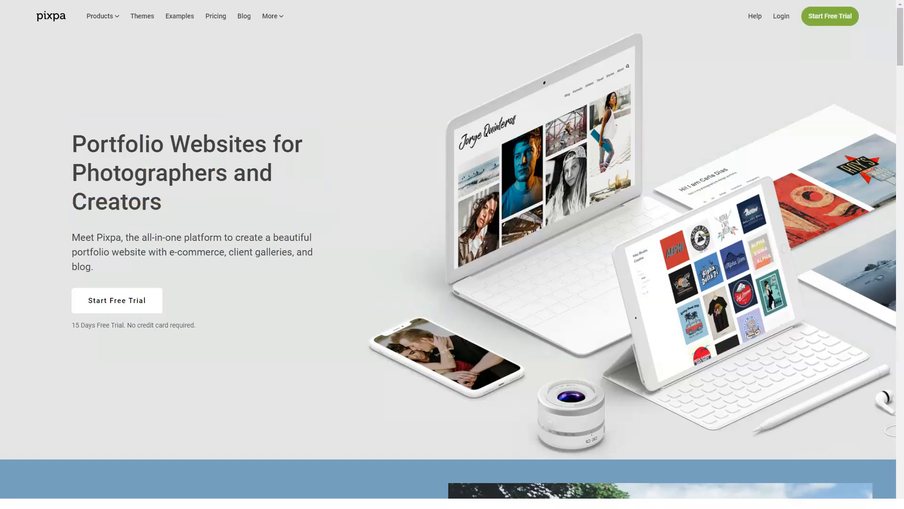
- Scroll down the Pixpa homepage through the blogging, hosting and feature sections
scroll(down, 3)
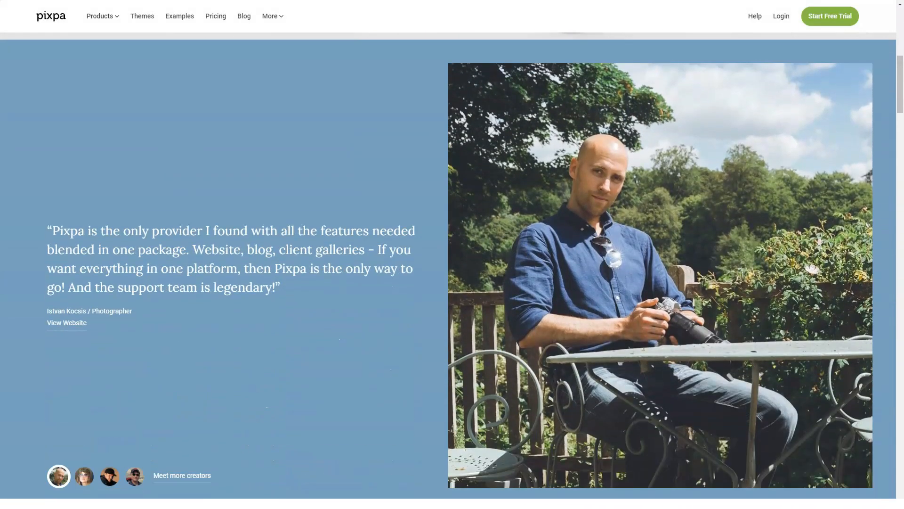
scroll(down, 3)
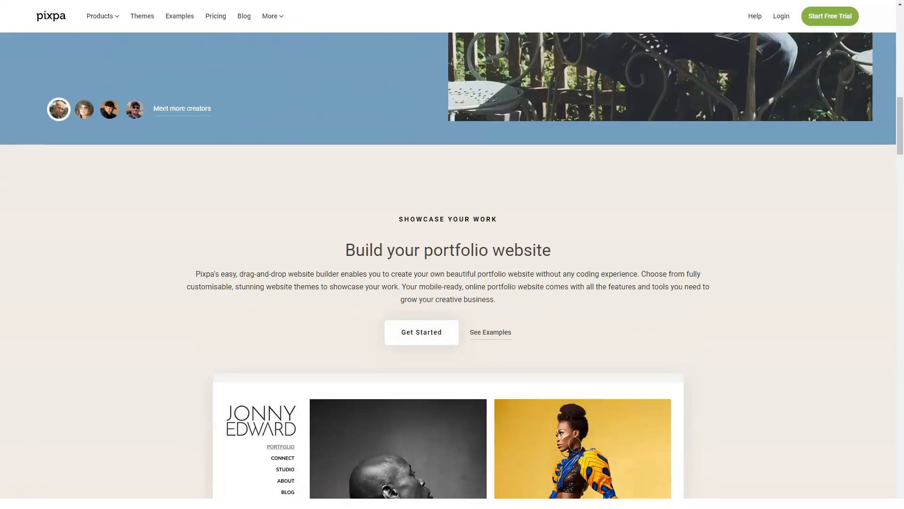
scroll(down, 3)
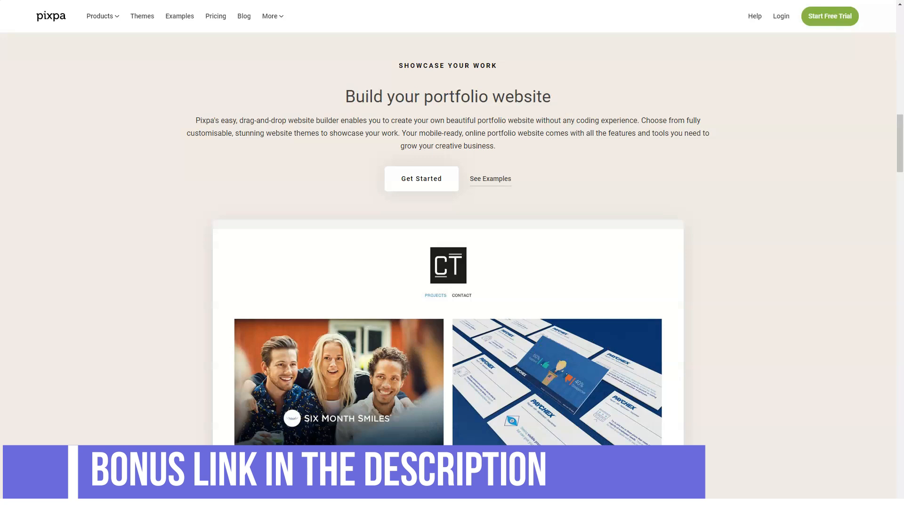
scroll(down, 3)
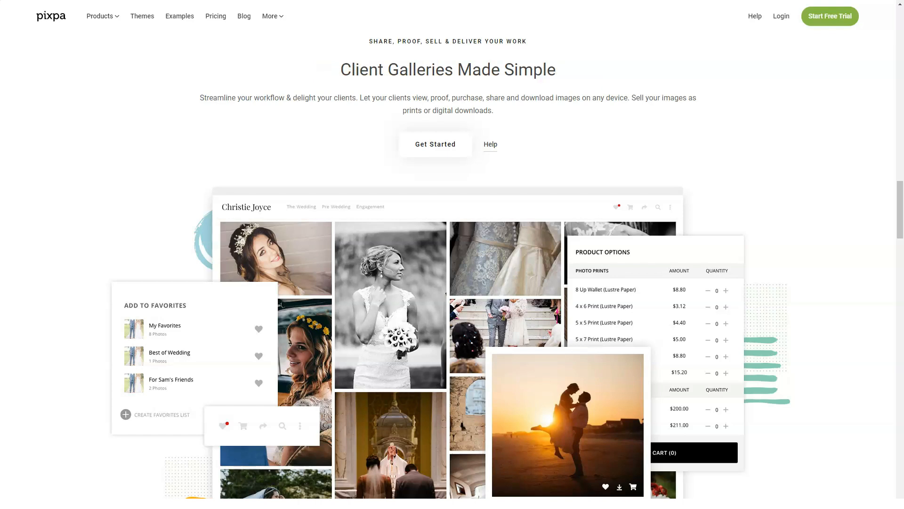
scroll(down, 3)
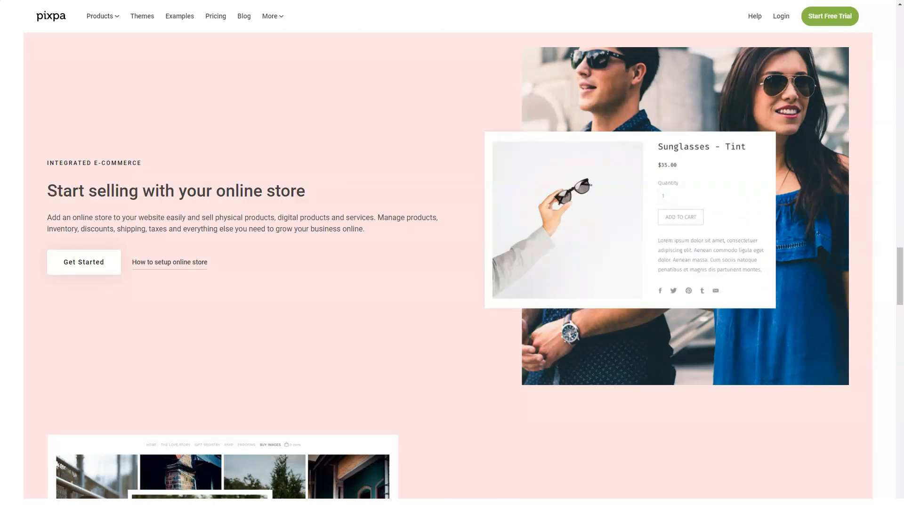
scroll(down, 3)
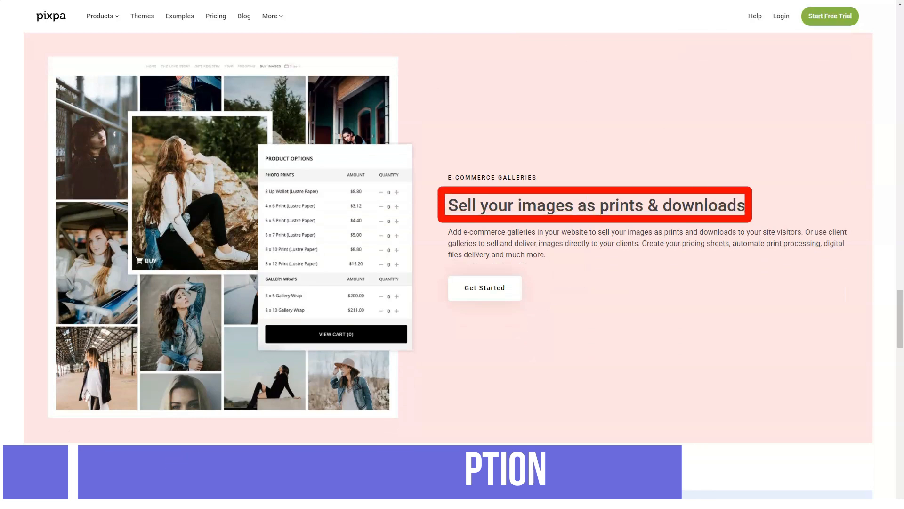
scroll(down, 3)
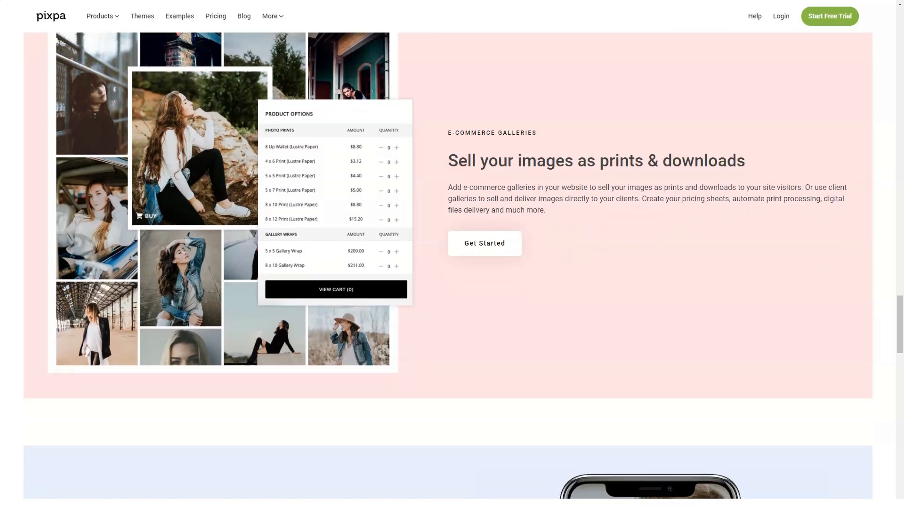
scroll(down, 3)
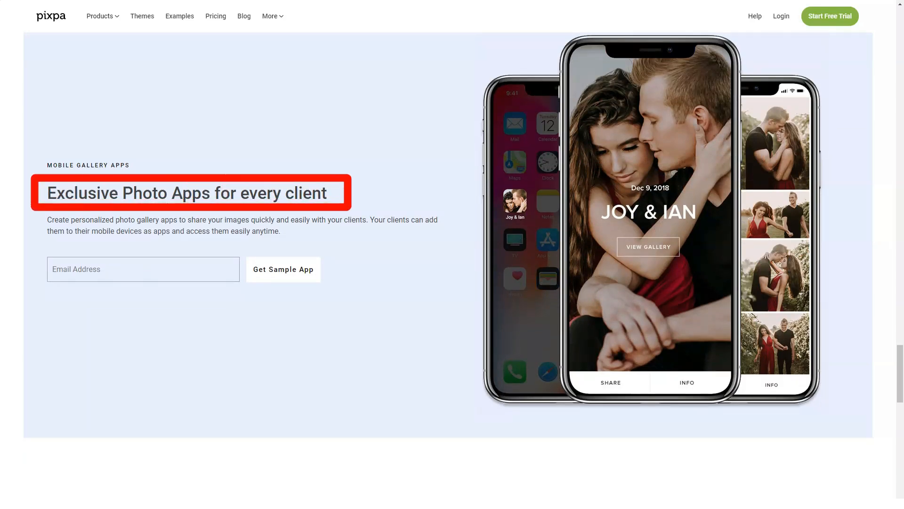
scroll(down, 3)
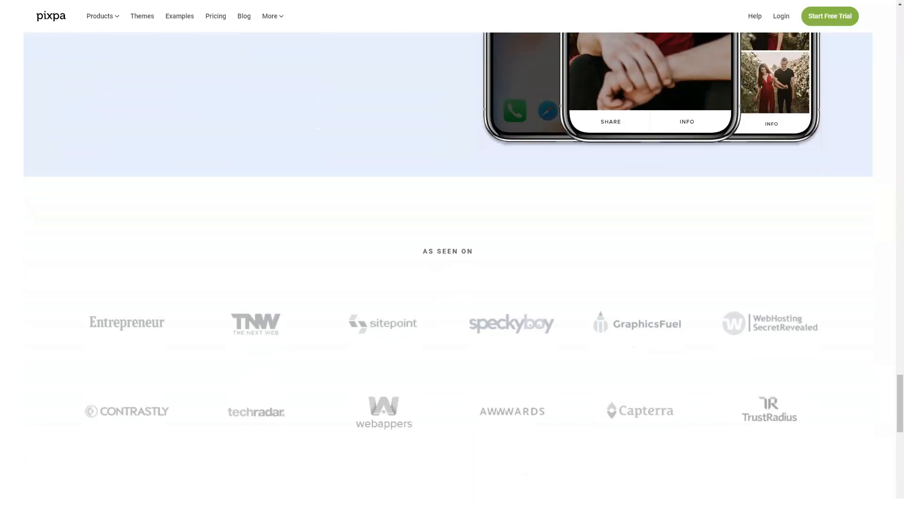
scroll(down, 3)
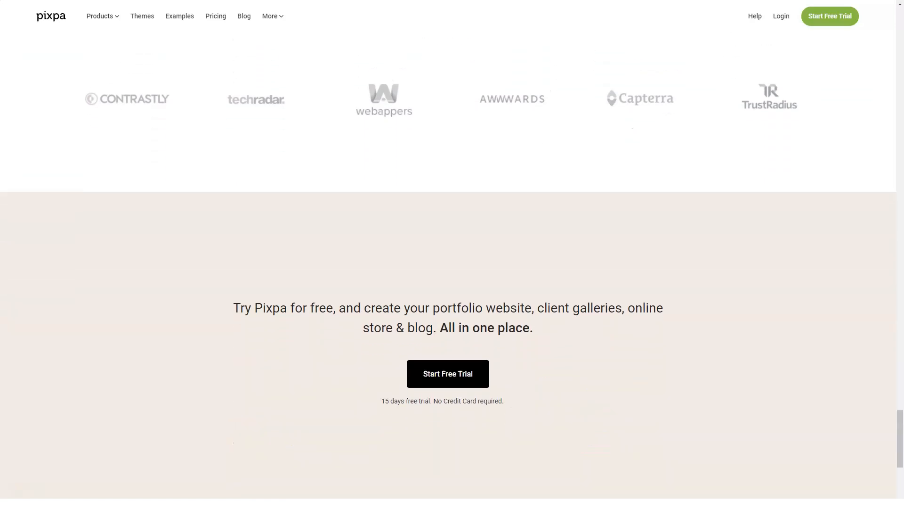
- Go to the Website Builder product page and review its templates and features
click(102, 16)
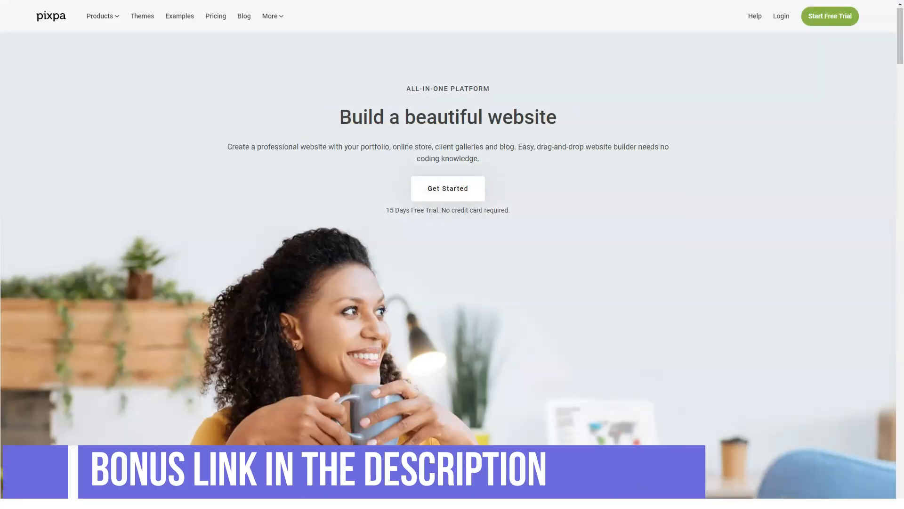
scroll(down, 3)
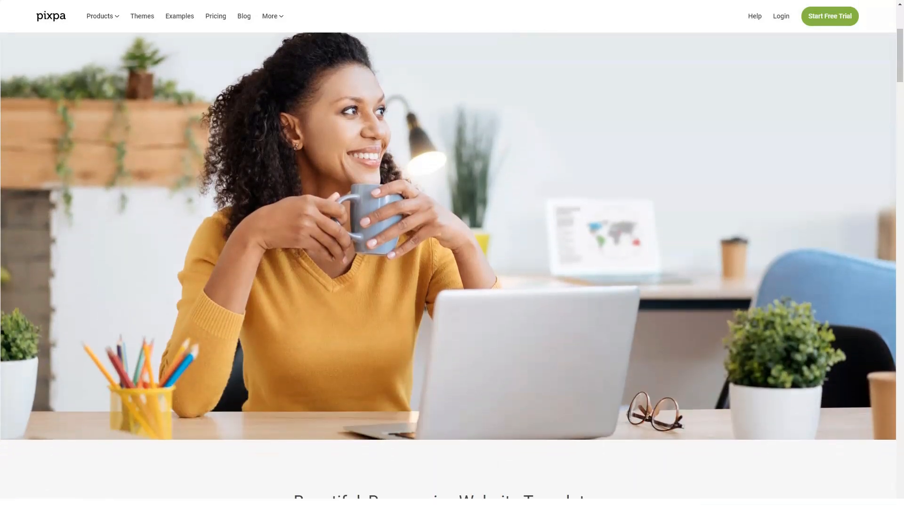
scroll(down, 3)
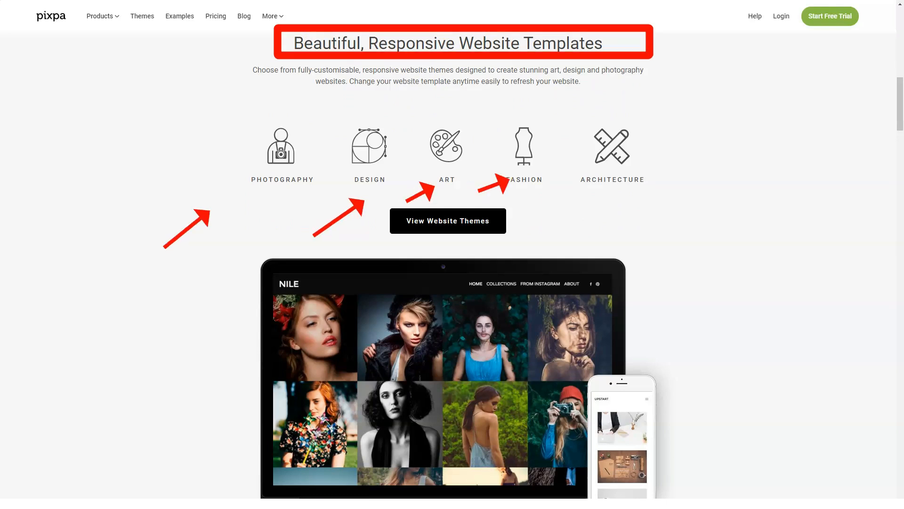
scroll(down, 3)
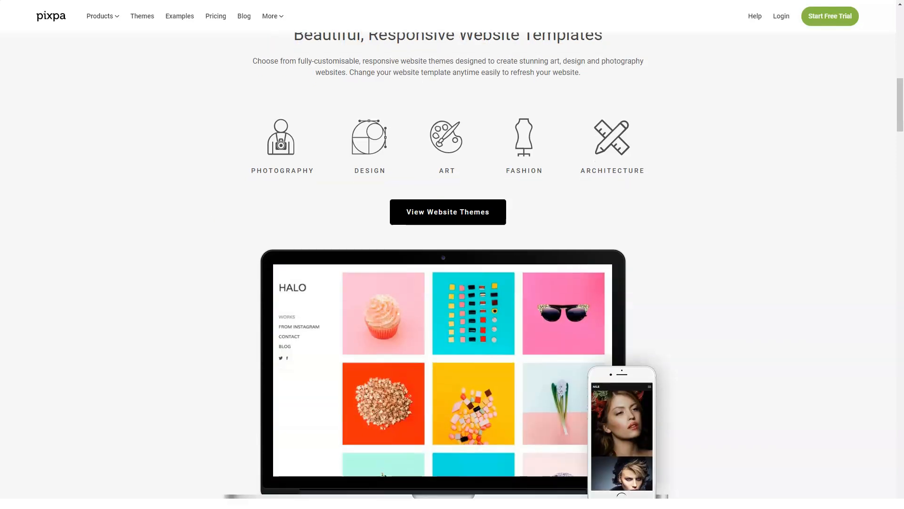
scroll(down, 3)
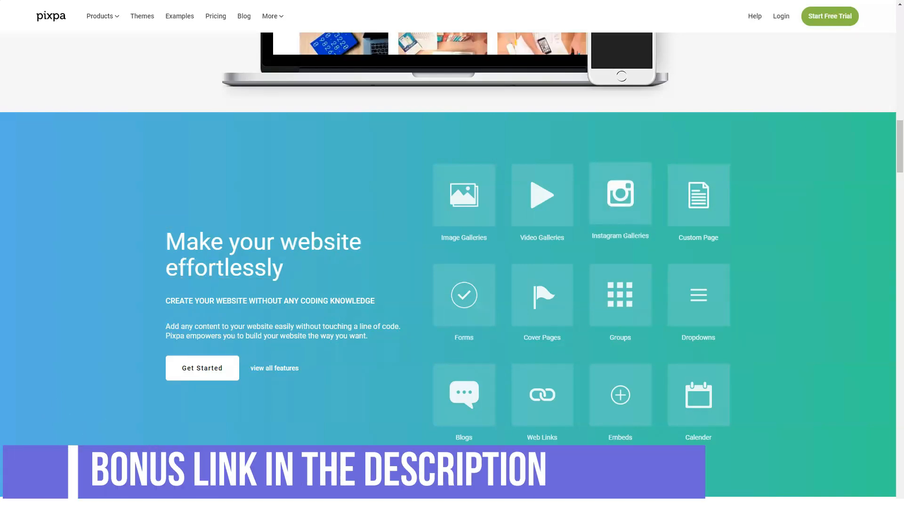
scroll(down, 3)
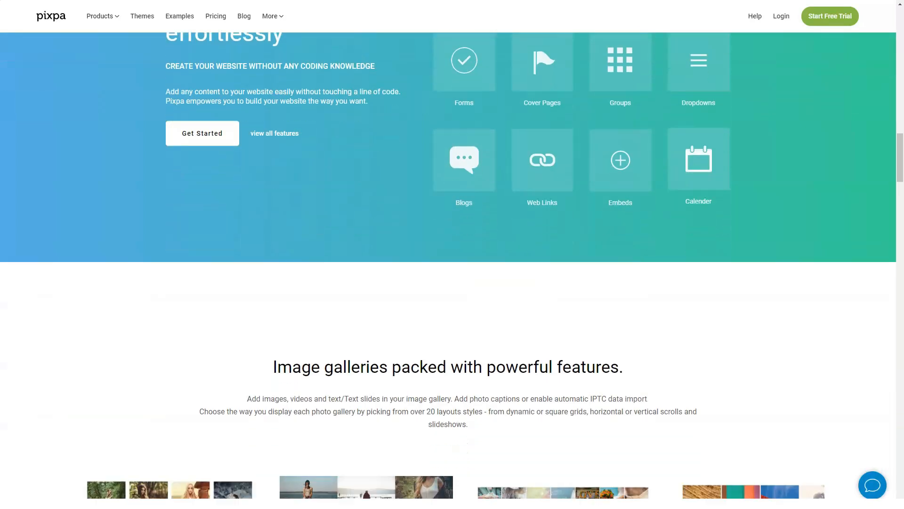
scroll(down, 3)
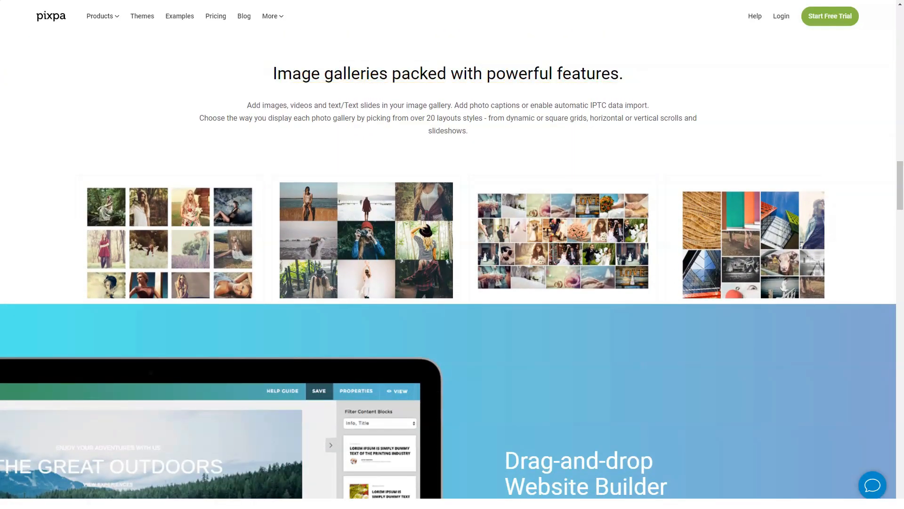
scroll(down, 3)
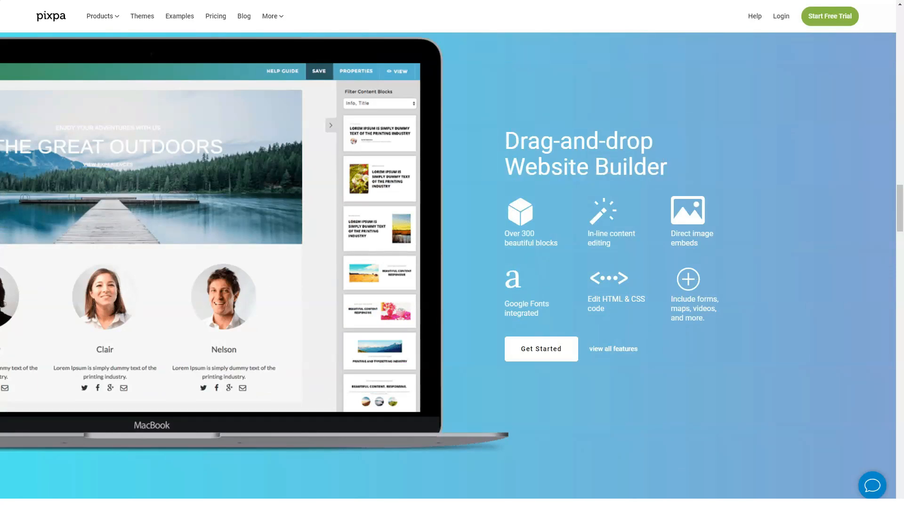
- Continue down the Website Builder page through the customer showcase sections
scroll(down, 3)
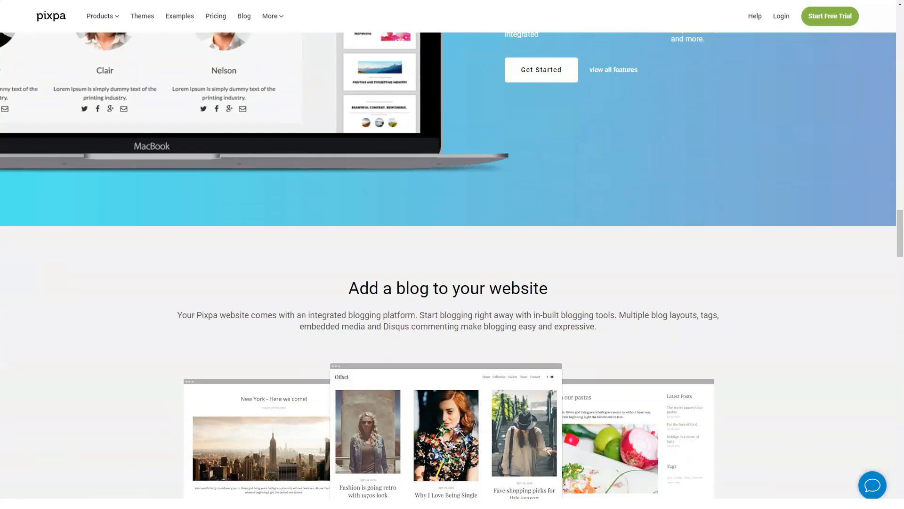
scroll(down, 3)
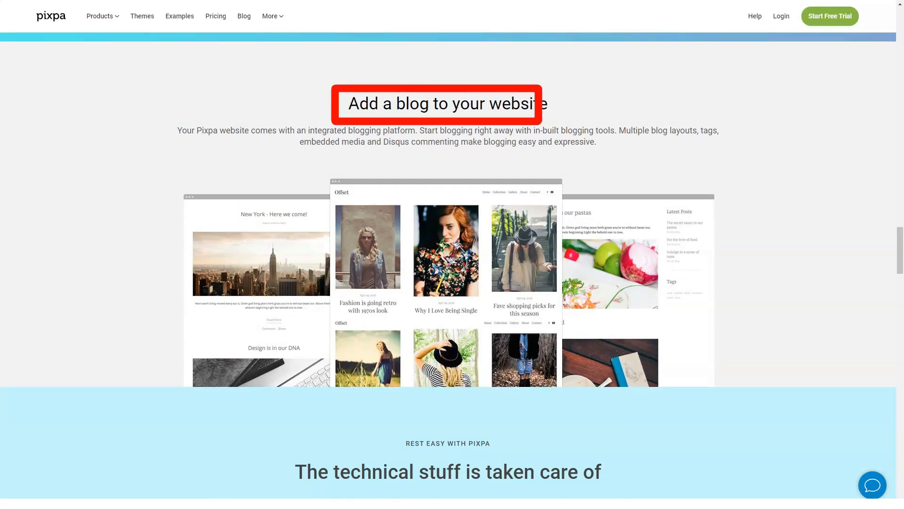
scroll(down, 3)
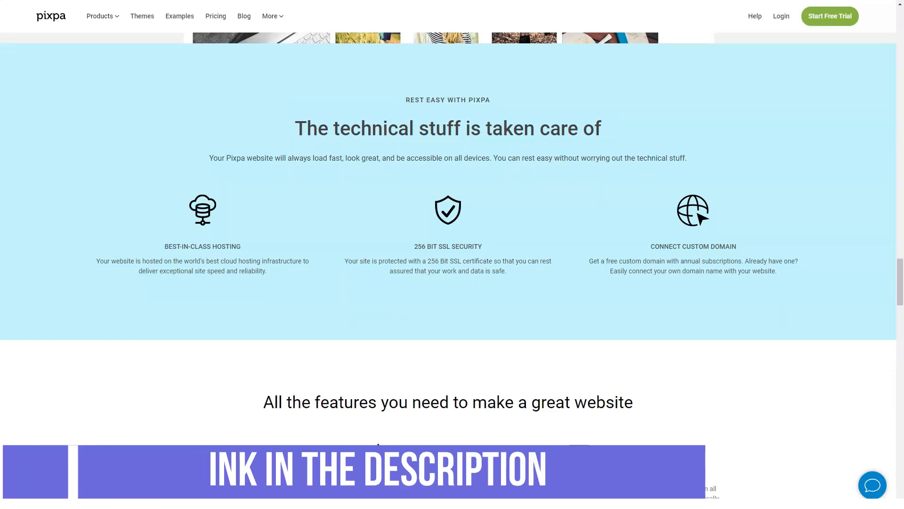
scroll(down, 3)
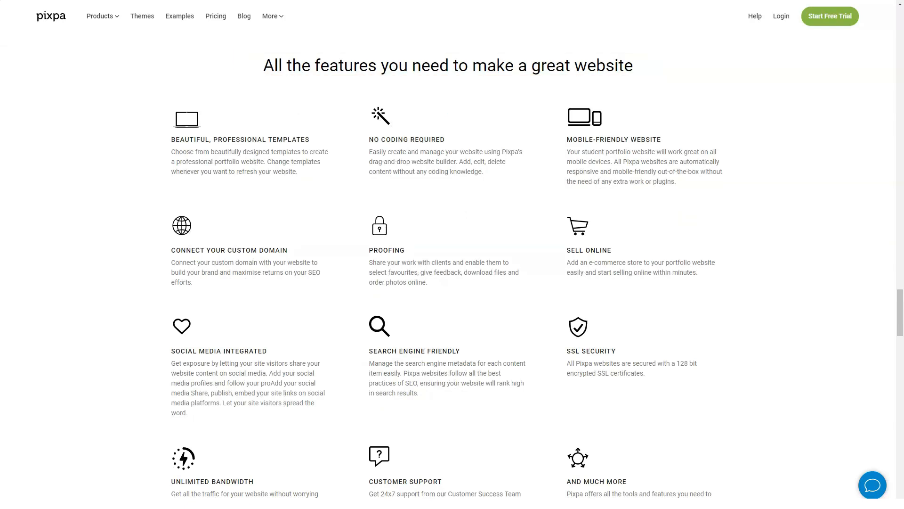
scroll(down, 3)
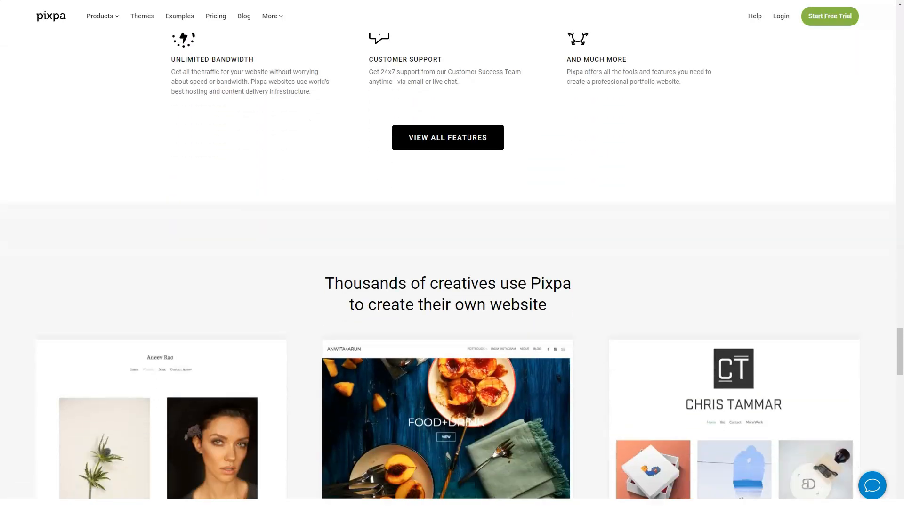
scroll(down, 3)
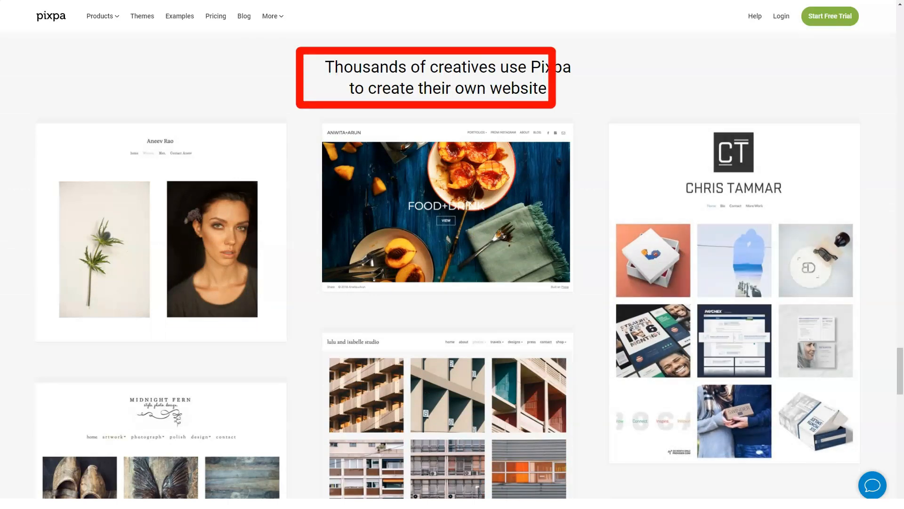
scroll(down, 3)
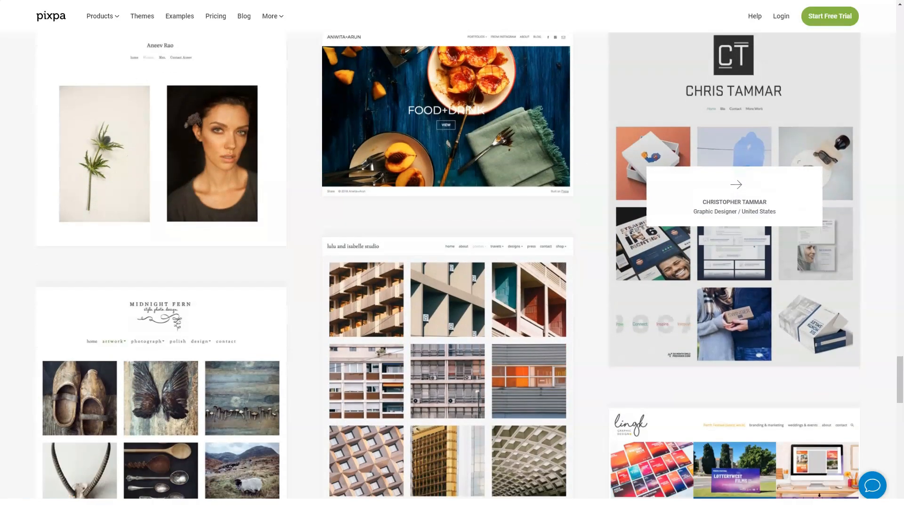
scroll(down, 3)
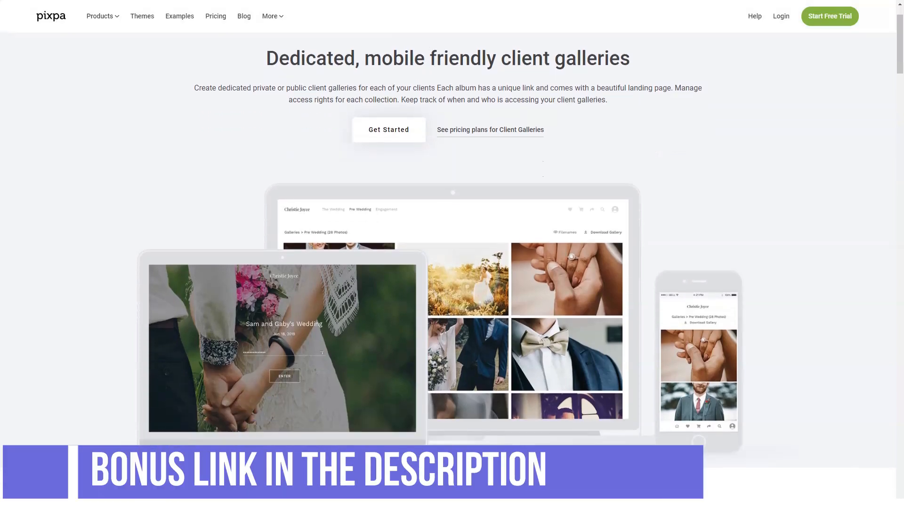
- Scroll the Client Galleries page through checkout and print fulfilment sections
scroll(down, 3)
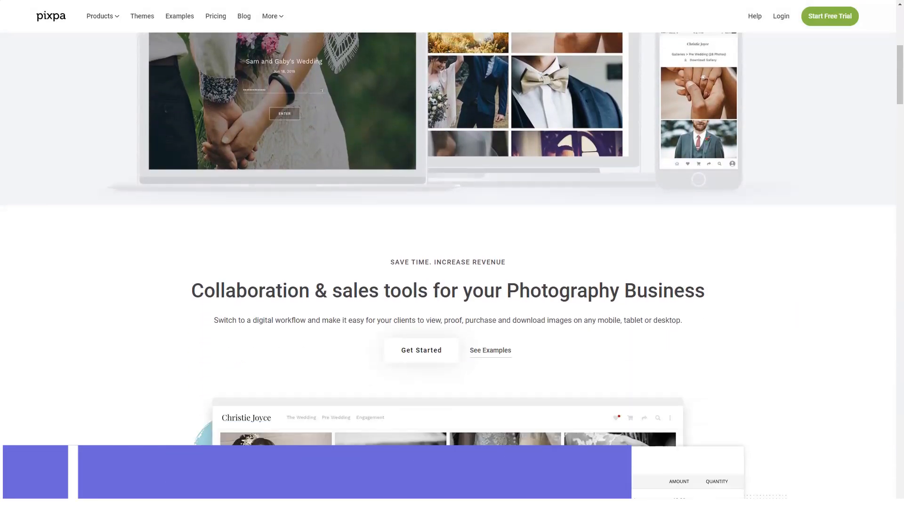
scroll(down, 3)
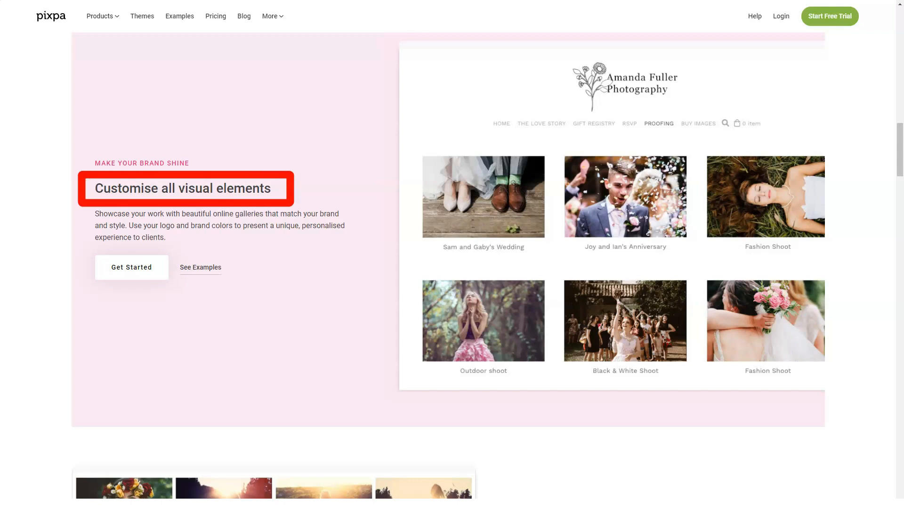
scroll(down, 3)
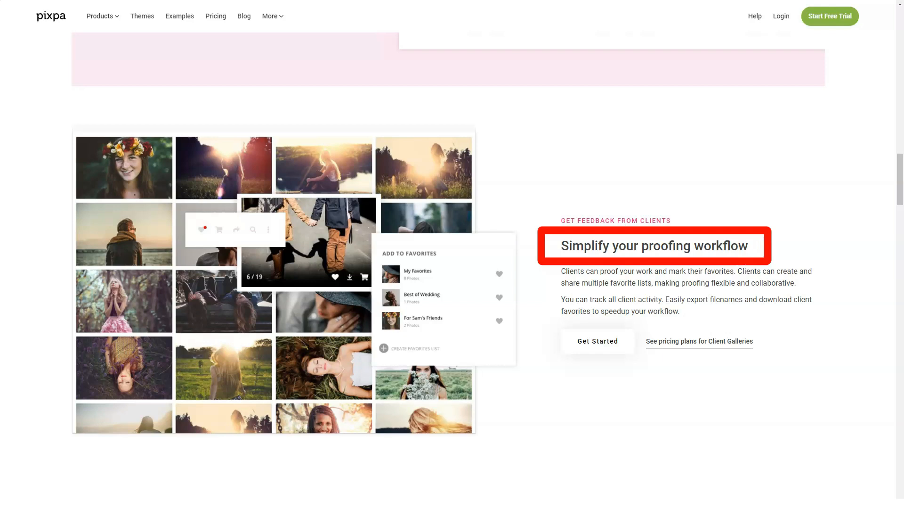
scroll(down, 3)
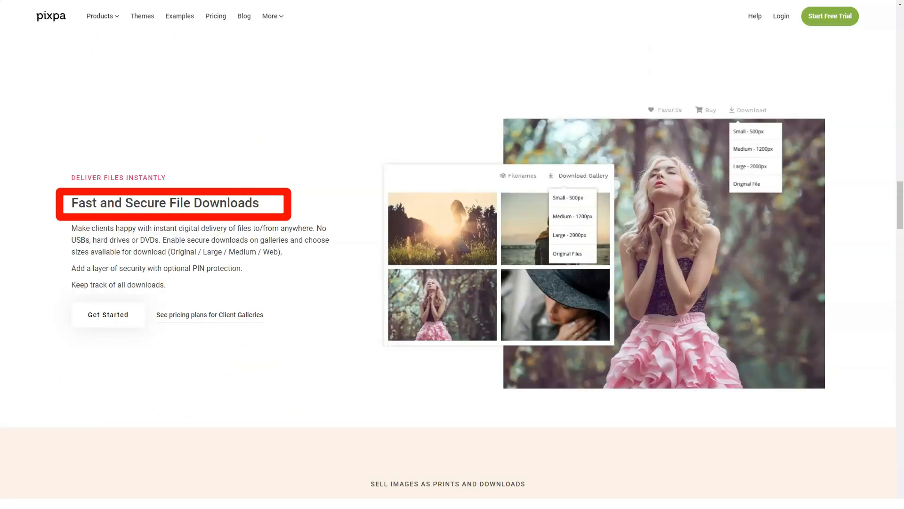
scroll(down, 3)
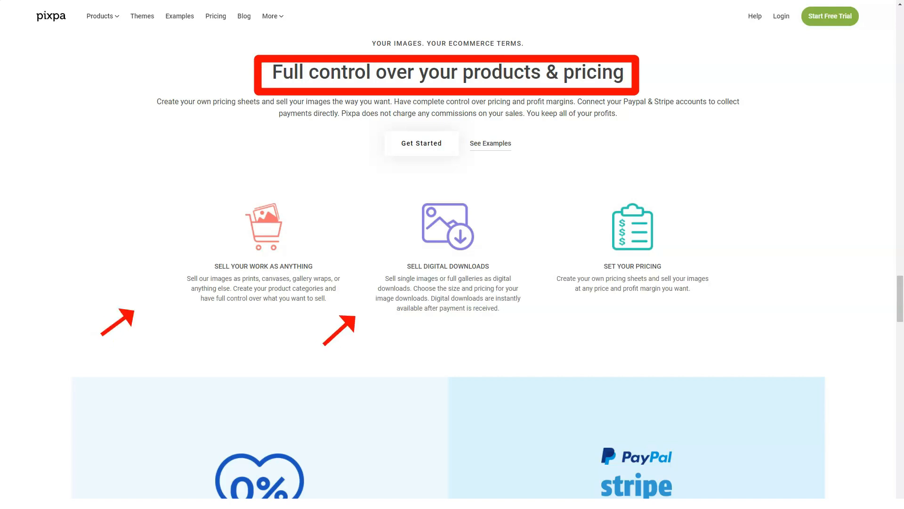
scroll(down, 3)
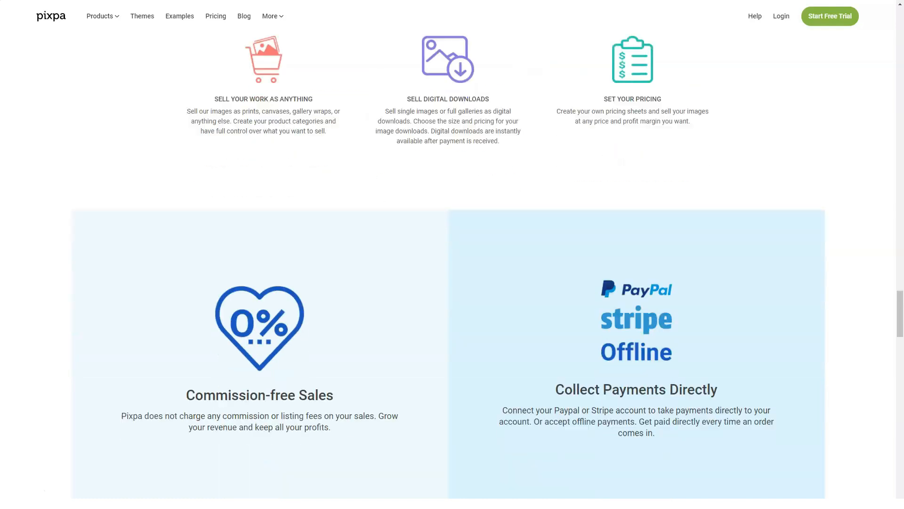
scroll(down, 3)
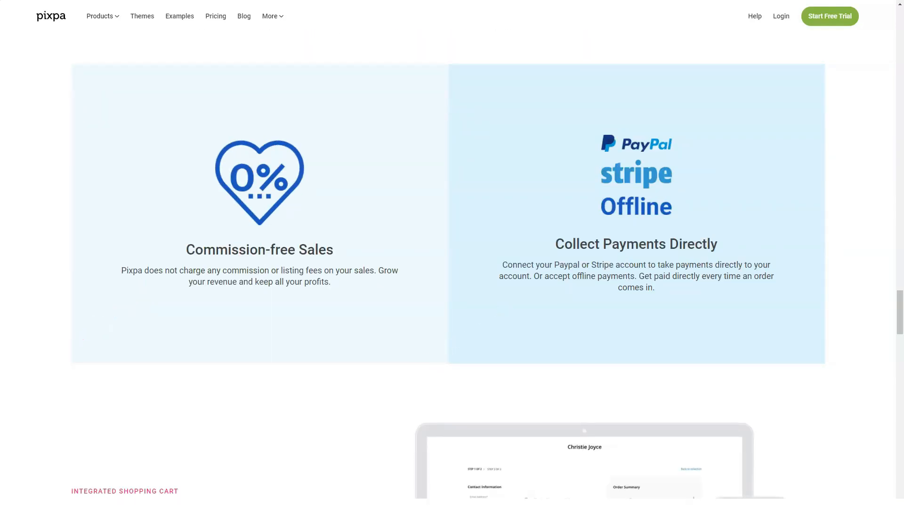
- Finish the e-commerce tools and features sections, then go to the Online Store product page
scroll(down, 3)
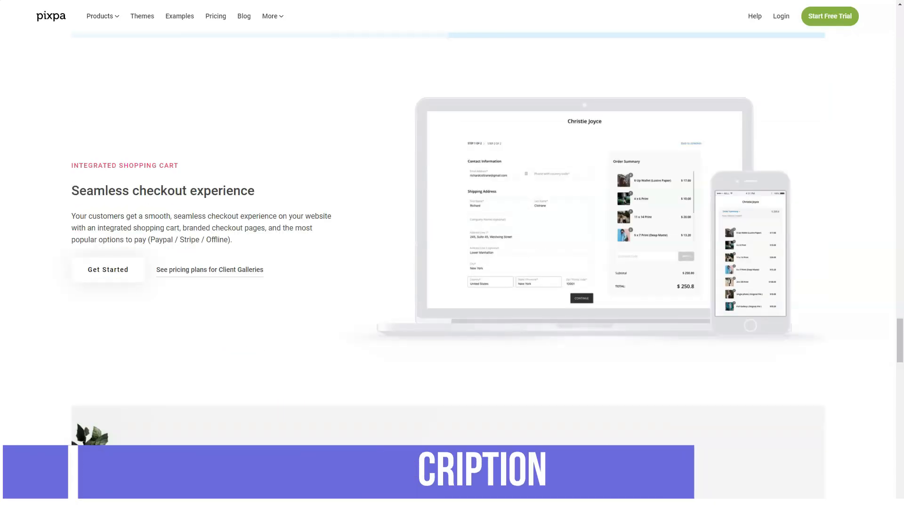
scroll(down, 3)
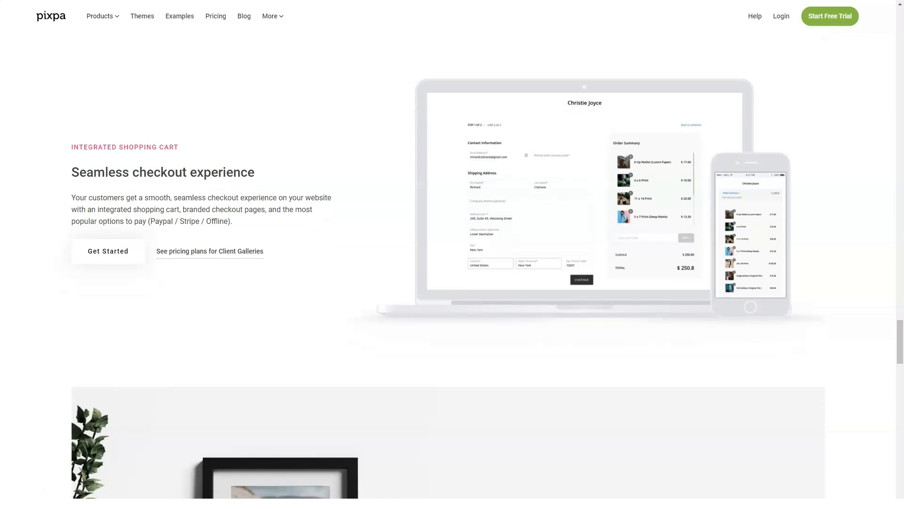
scroll(down, 3)
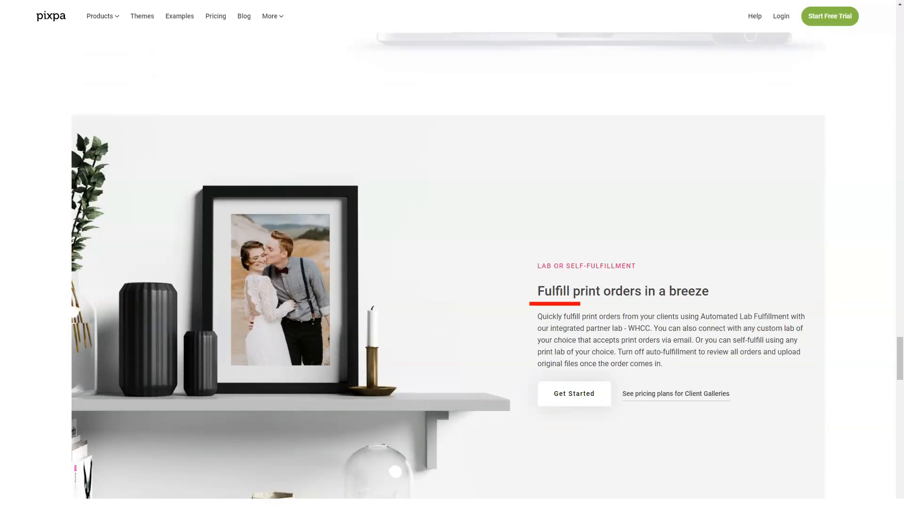
scroll(down, 3)
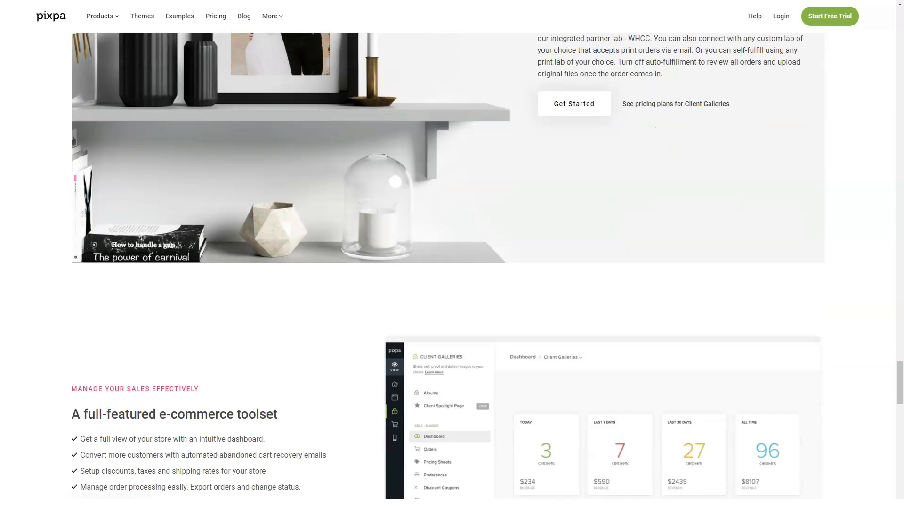
scroll(down, 3)
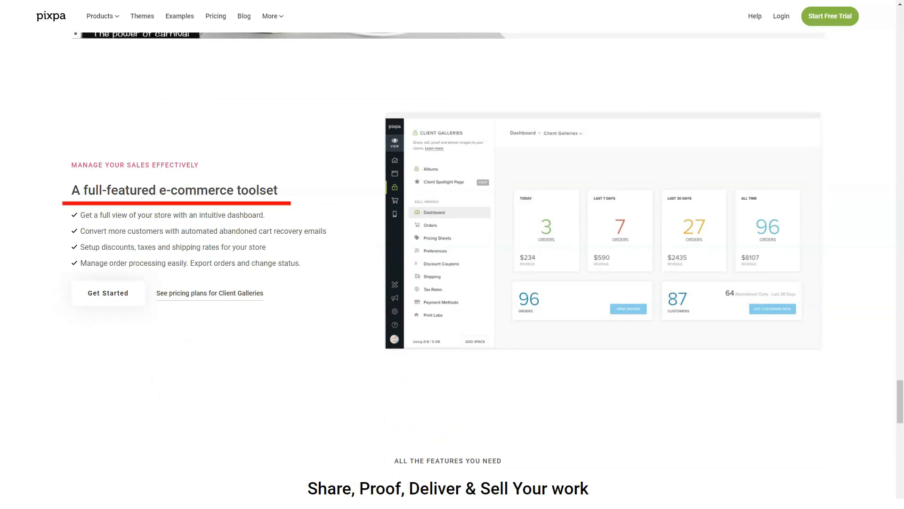
scroll(down, 3)
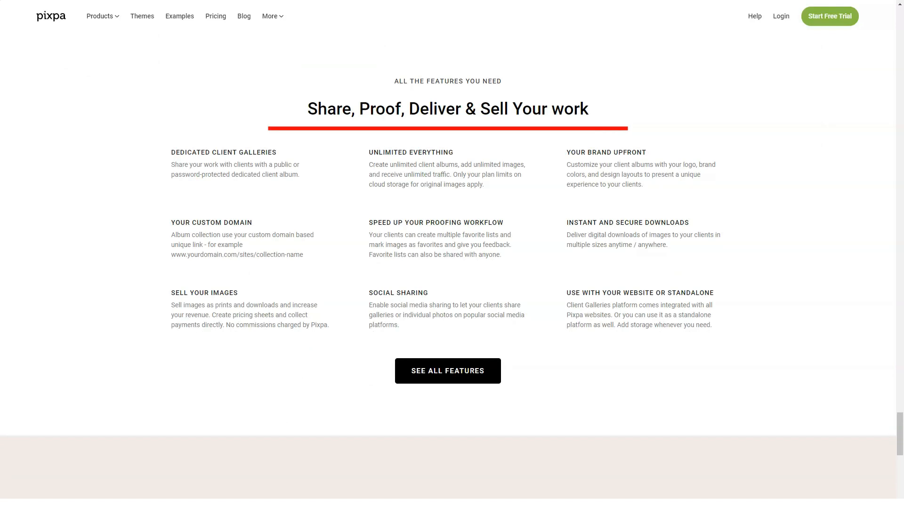
click(102, 16)
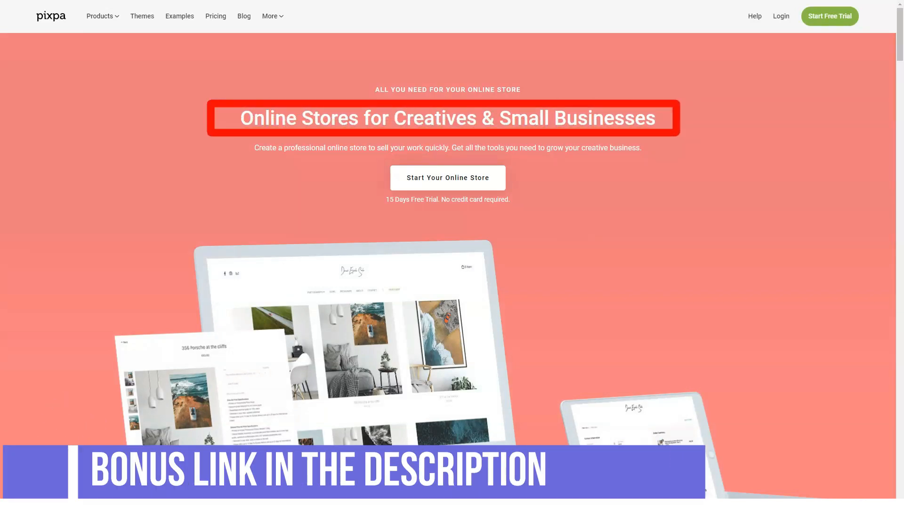
scroll(down, 3)
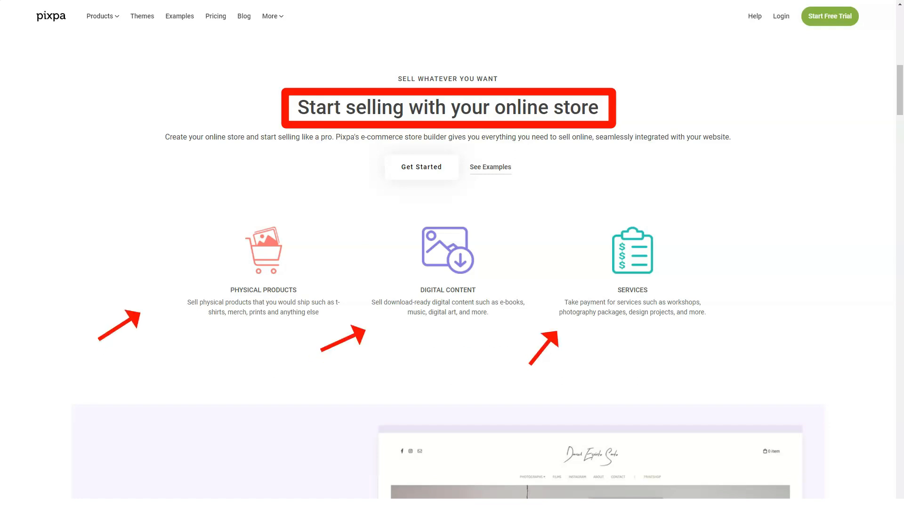
scroll(down, 3)
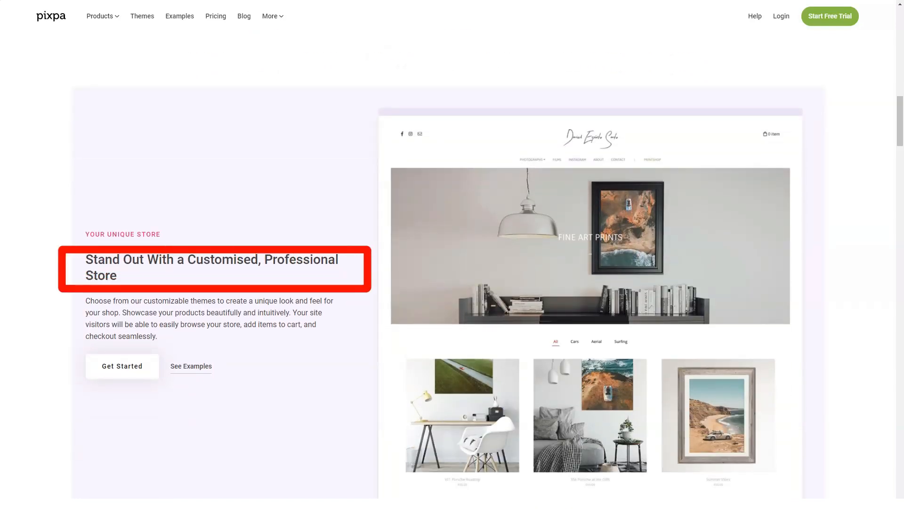
scroll(down, 3)
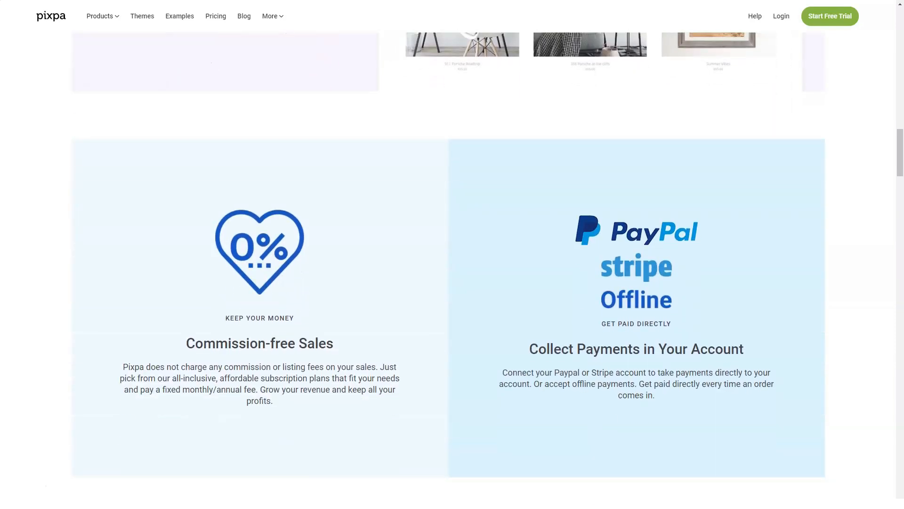
scroll(down, 3)
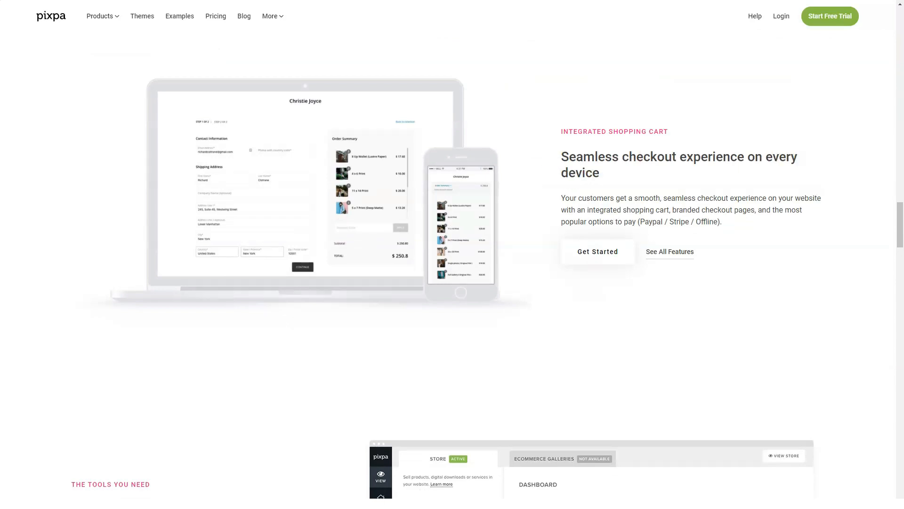
scroll(down, 3)
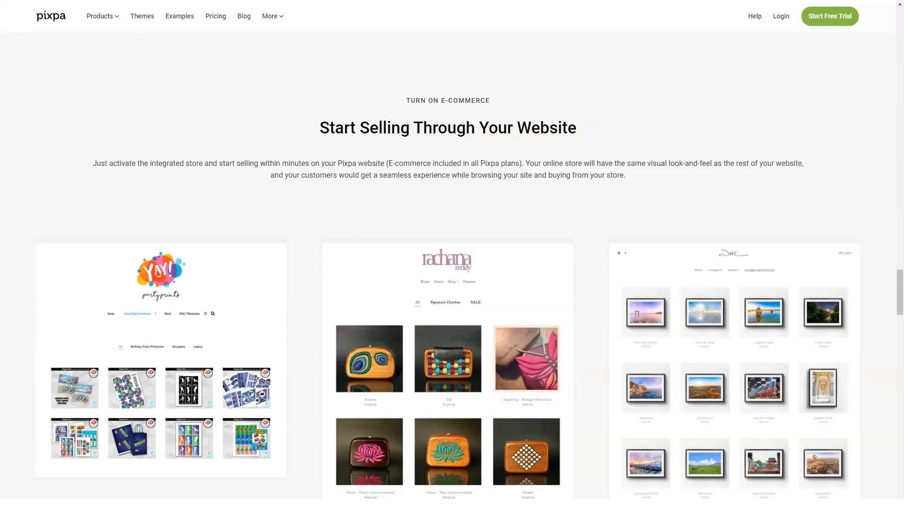
scroll(down, 3)
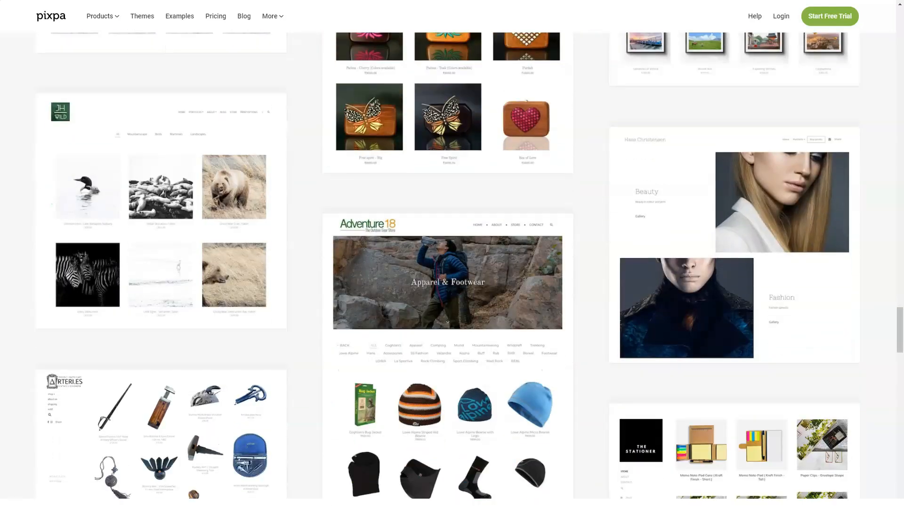
scroll(down, 3)
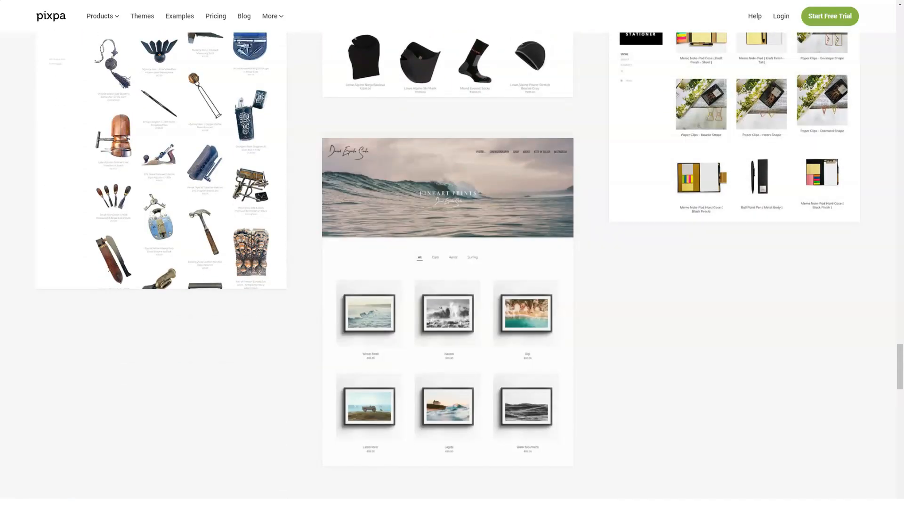
scroll(down, 3)
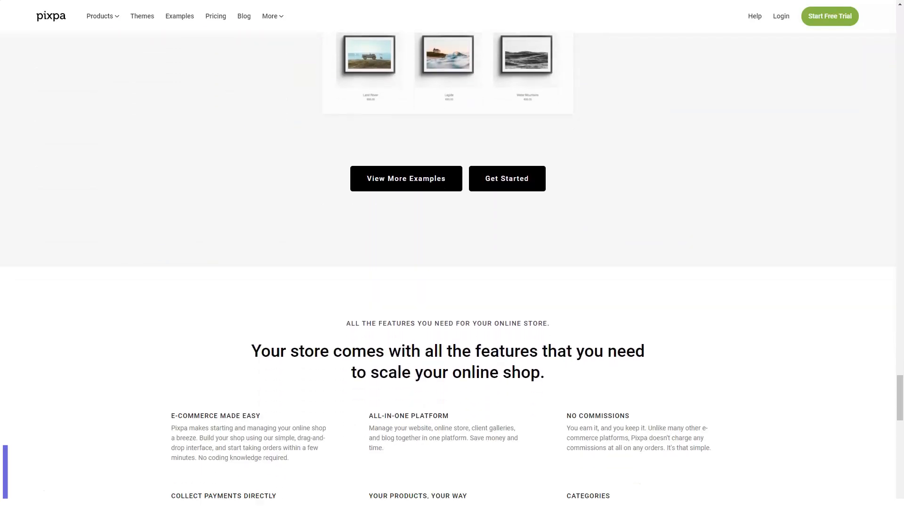
scroll(down, 3)
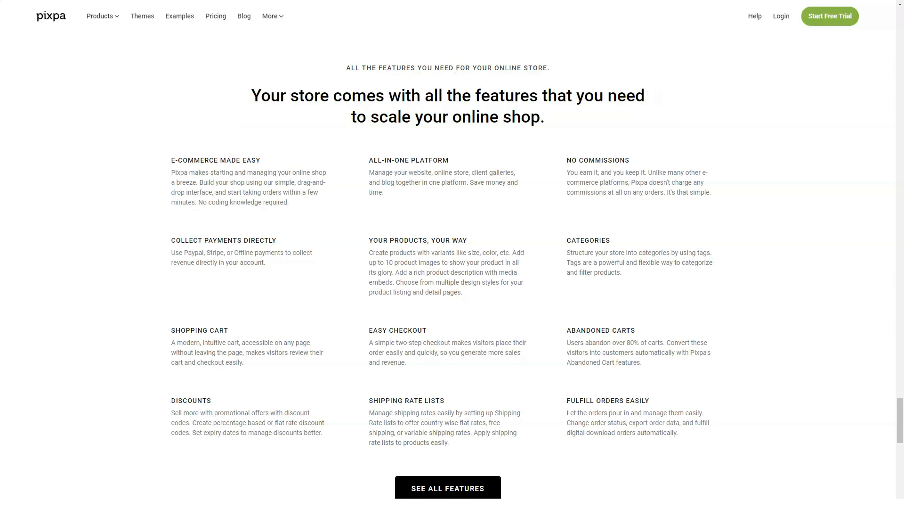
click(102, 16)
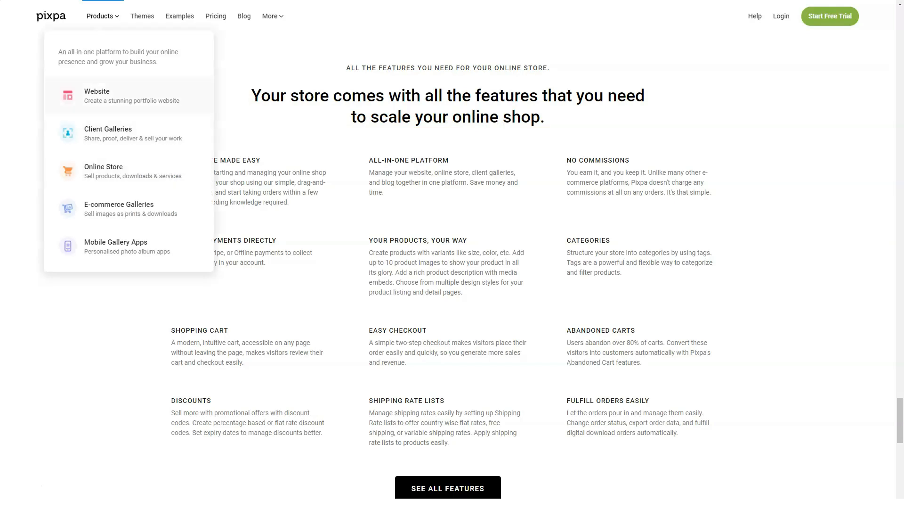
click(118, 209)
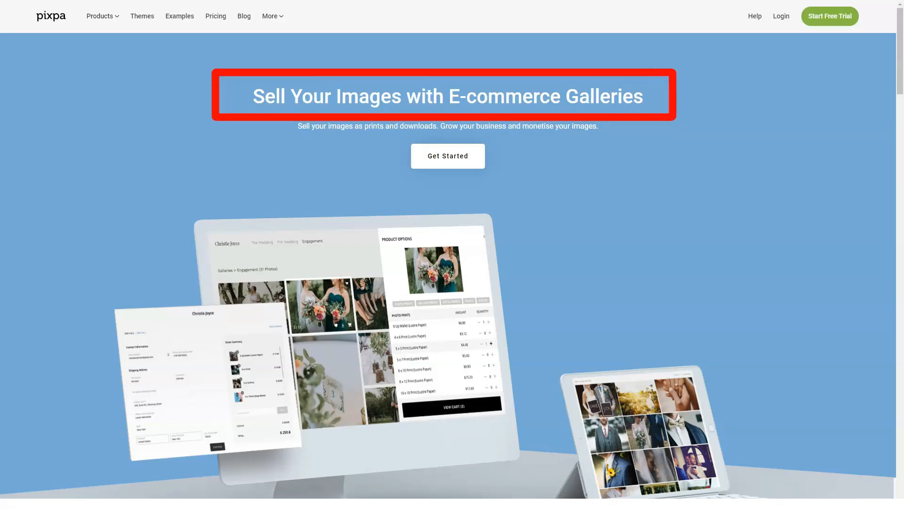
scroll(down, 3)
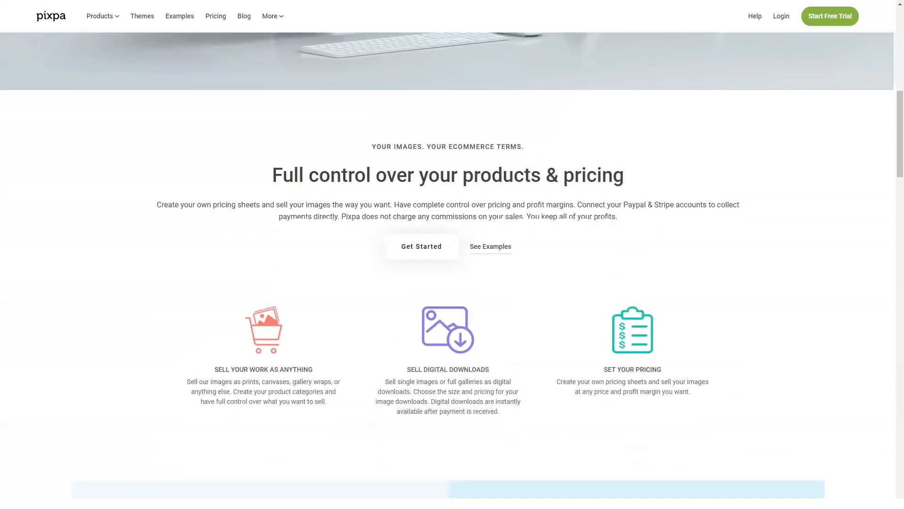
scroll(down, 3)
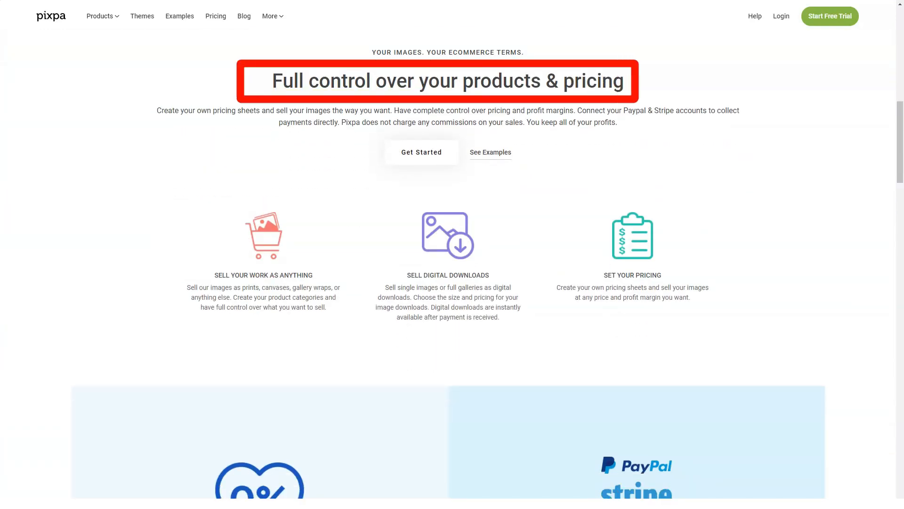
scroll(down, 3)
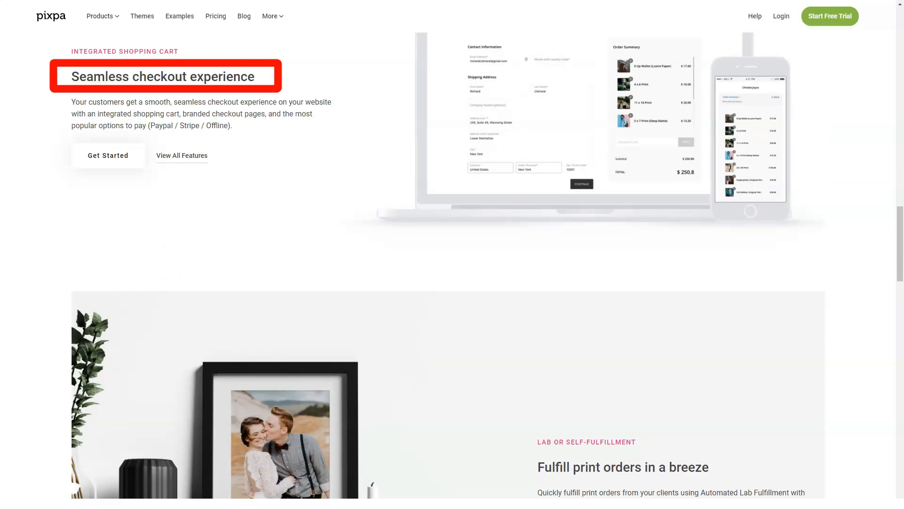
scroll(down, 3)
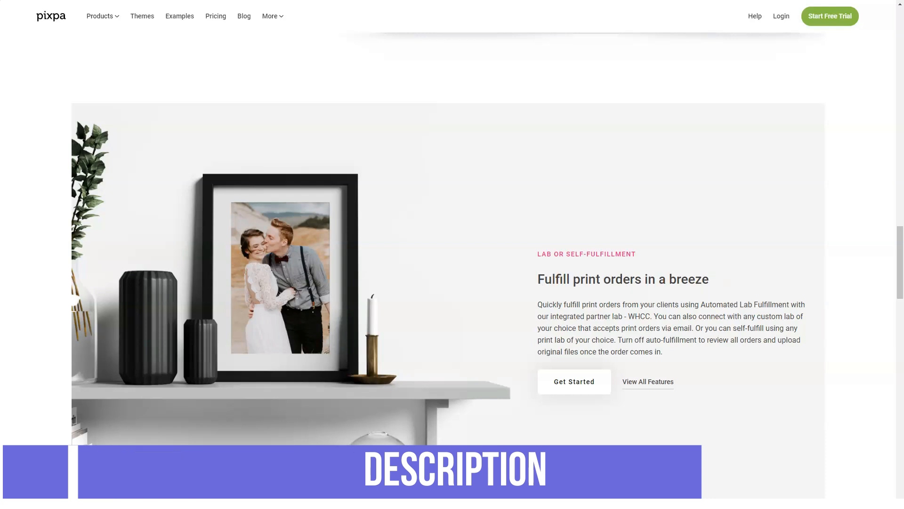
scroll(down, 3)
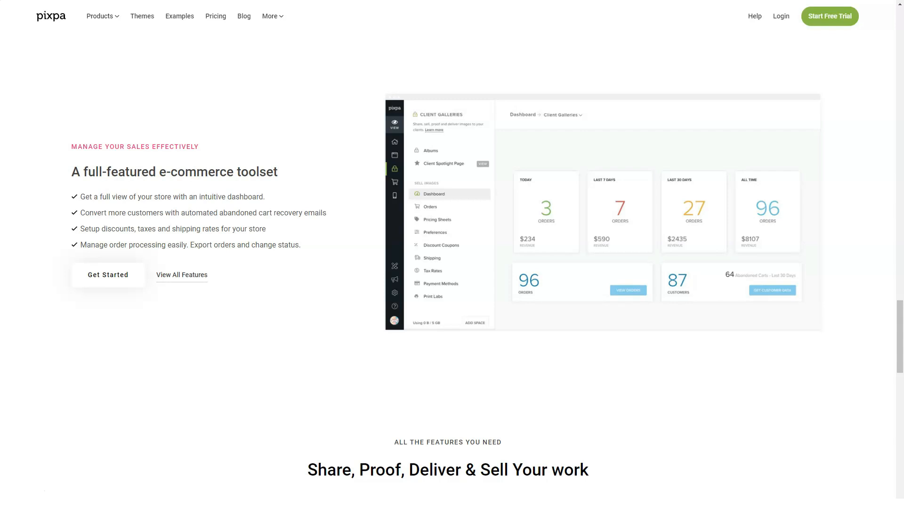
scroll(down, 3)
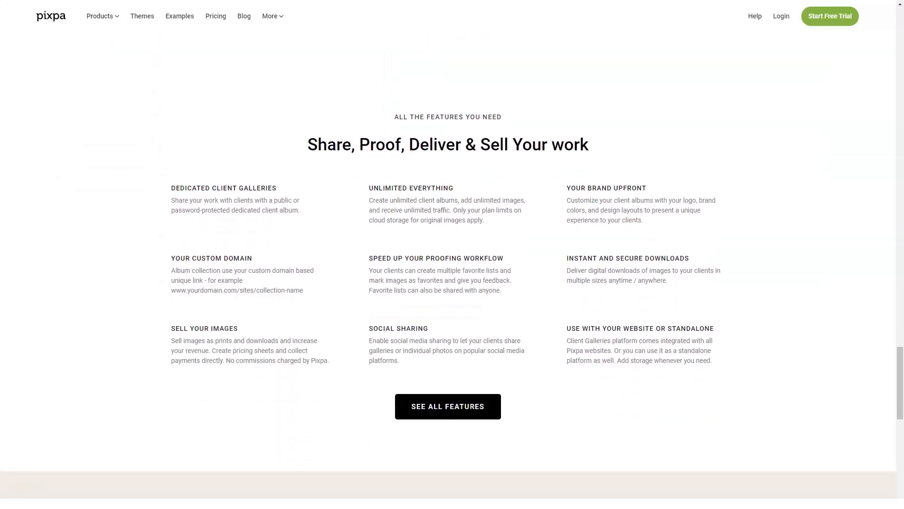
- Go to Mobile Gallery Apps from Products and read through albums, client sharing and branding to the free trial
click(102, 15)
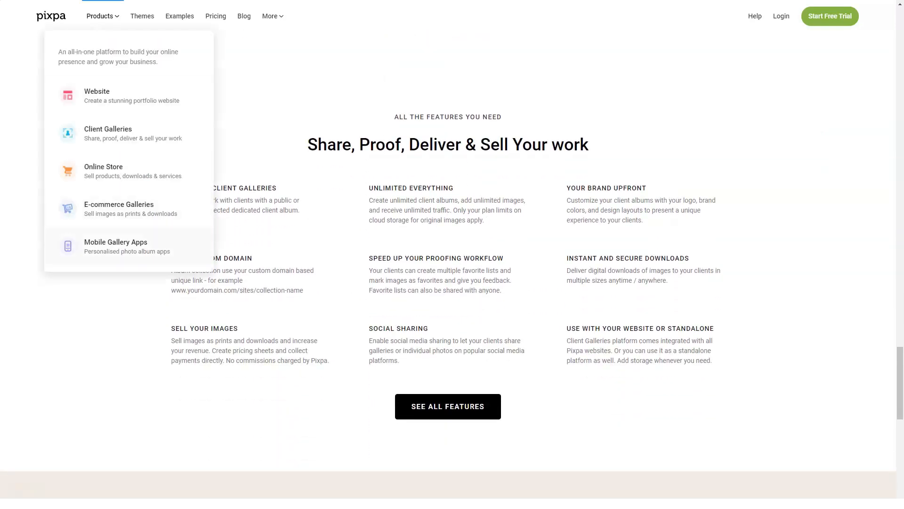
click(115, 246)
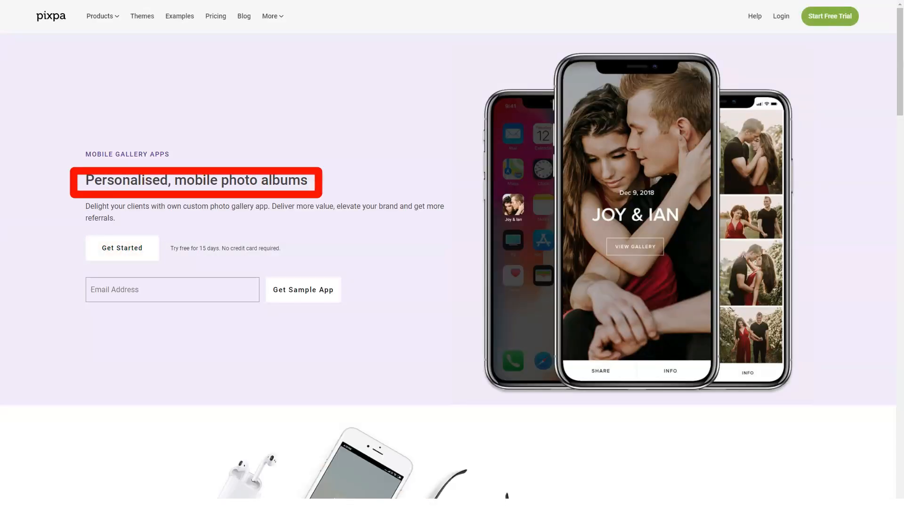
scroll(down, 3)
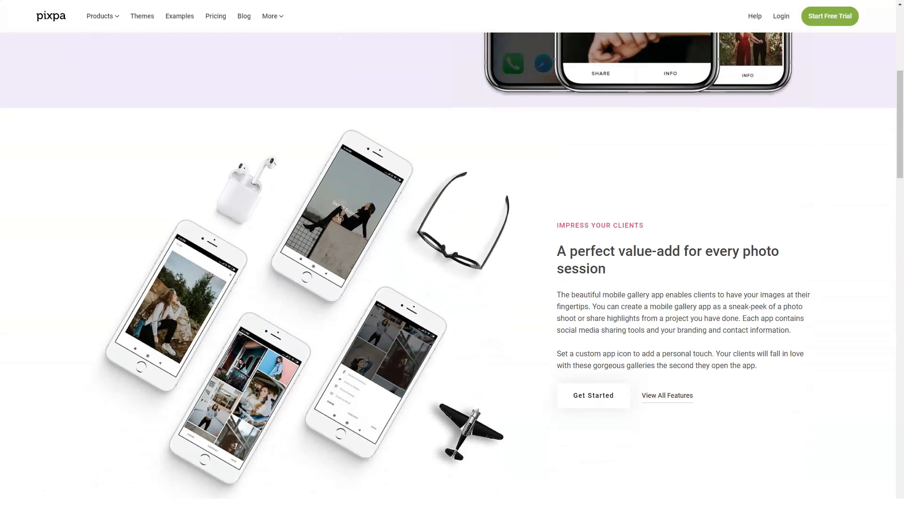
scroll(down, 3)
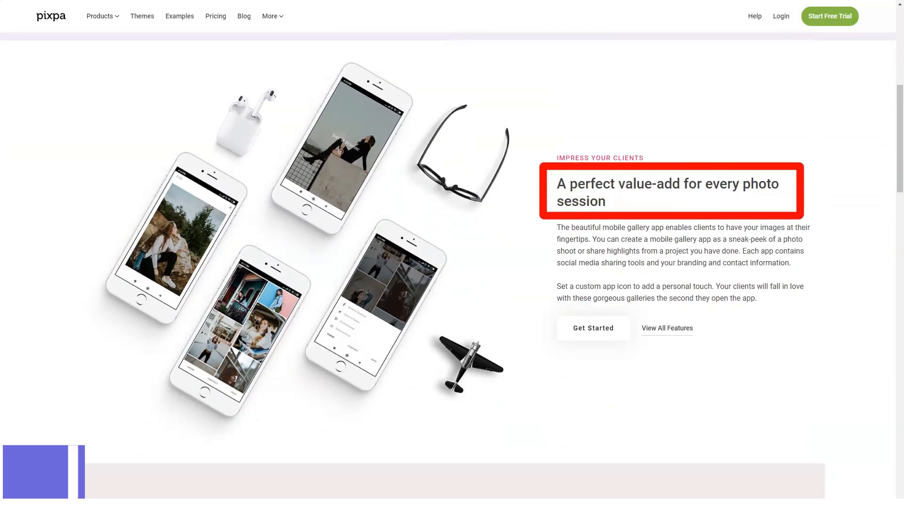
scroll(down, 3)
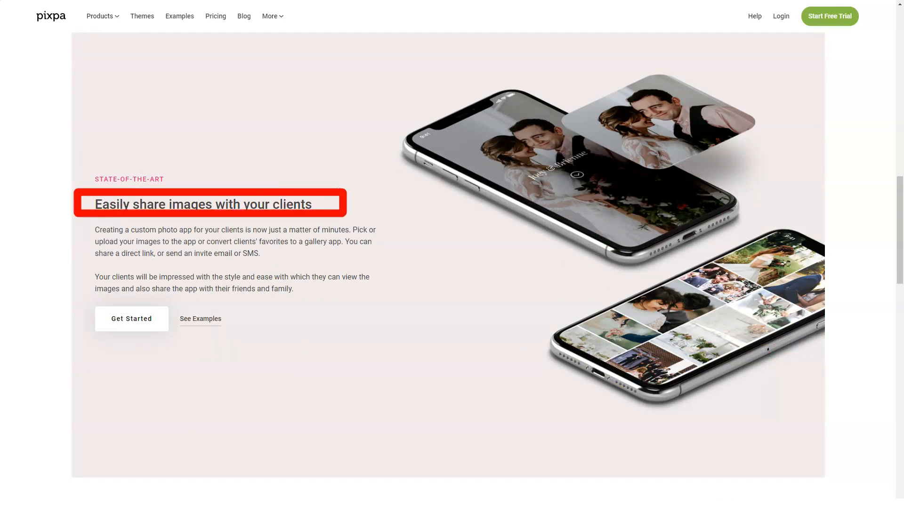
scroll(down, 3)
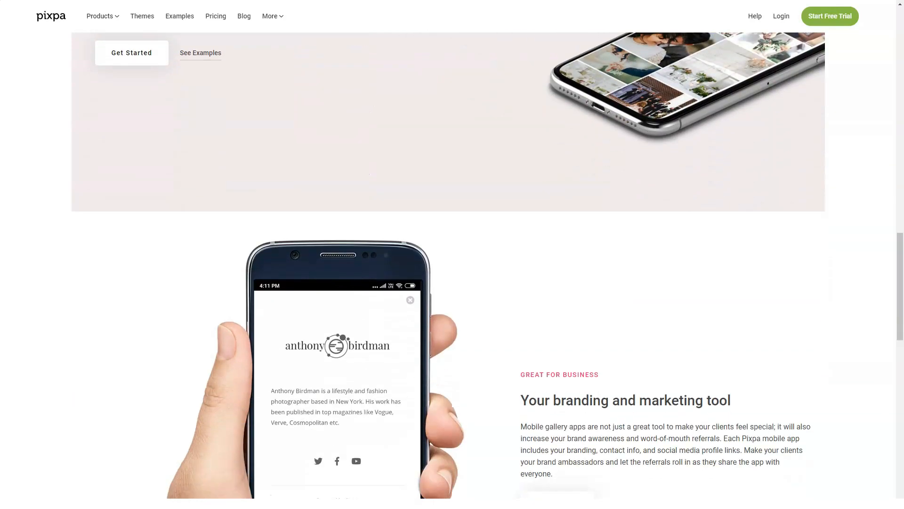
scroll(down, 3)
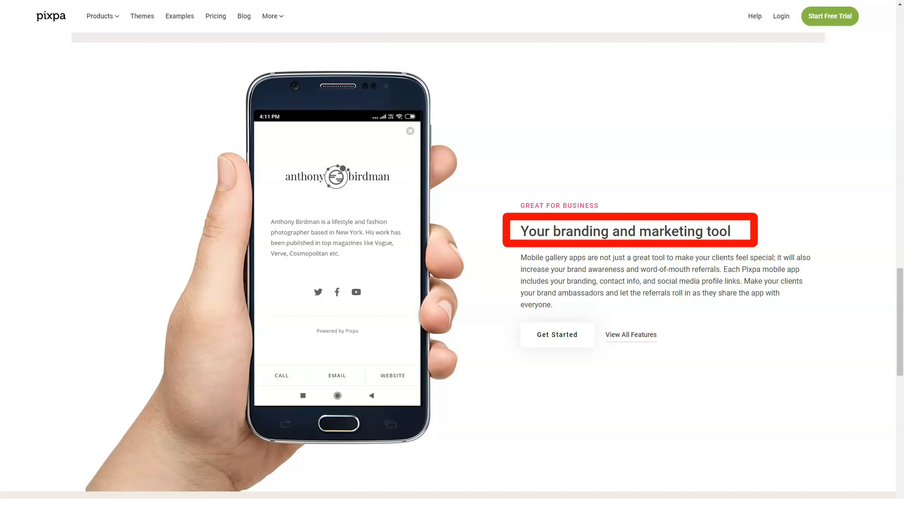
scroll(down, 3)
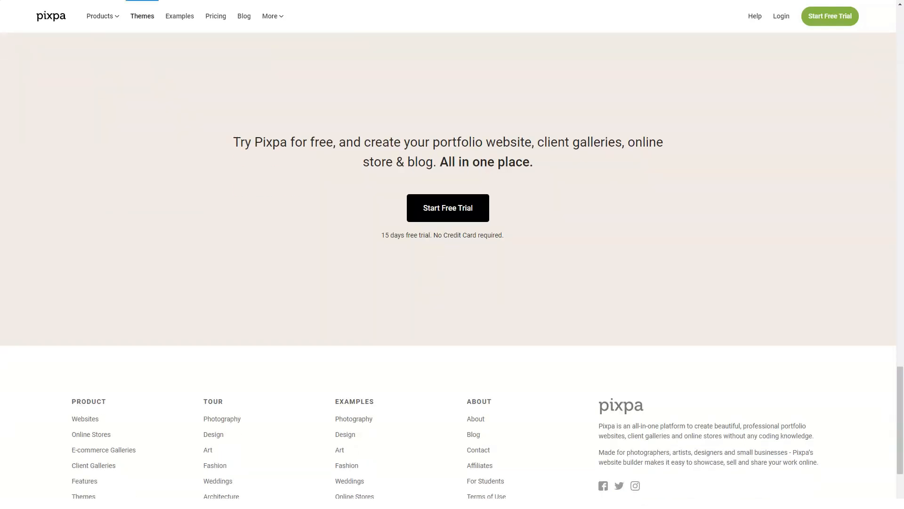
- Go to the Themes gallery and scroll down the theme listing
click(141, 15)
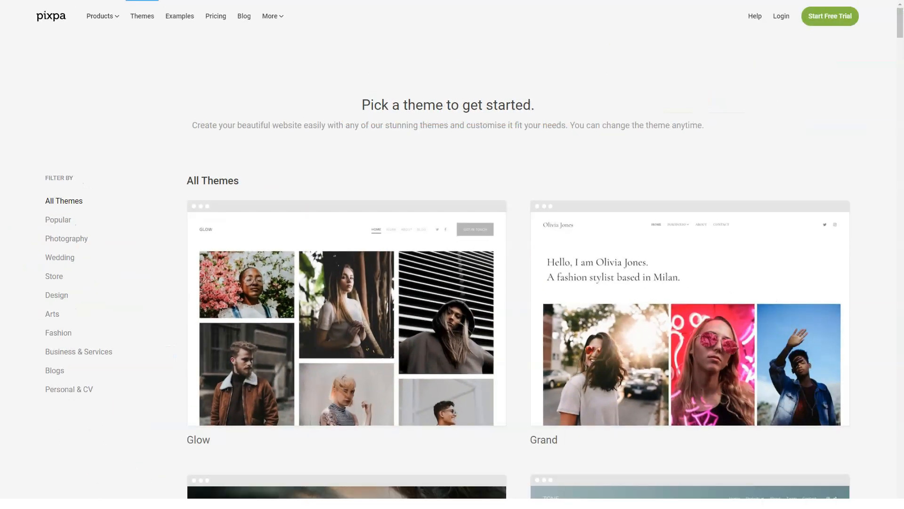
scroll(down, 3)
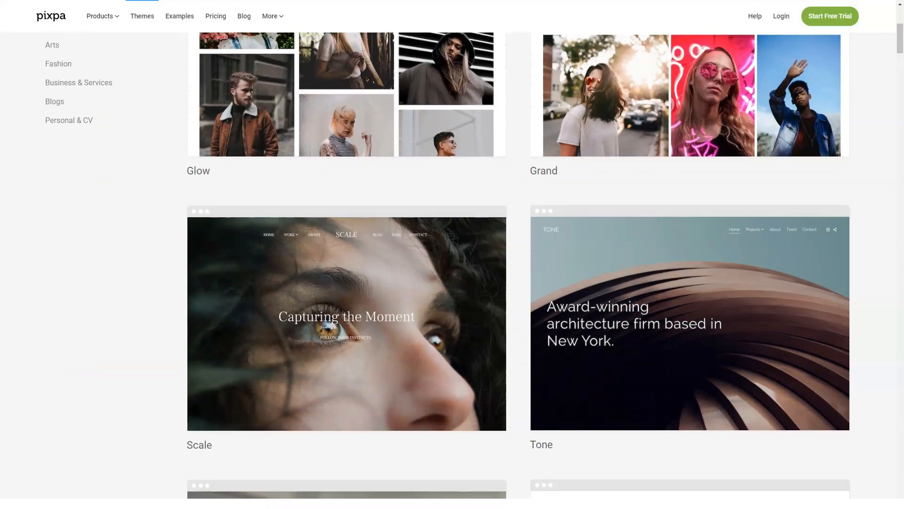
scroll(down, 3)
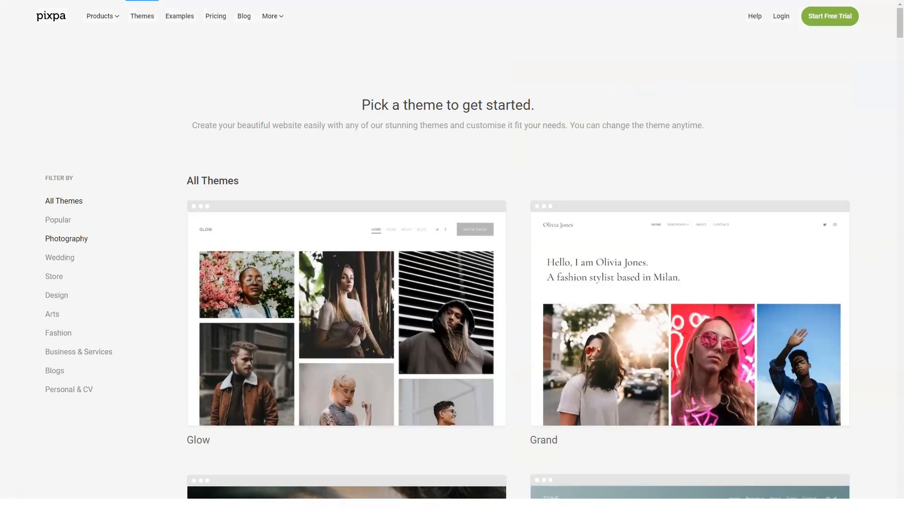
- Filter themes by Popular, Photography, Store and Design, then go to Examples
click(58, 220)
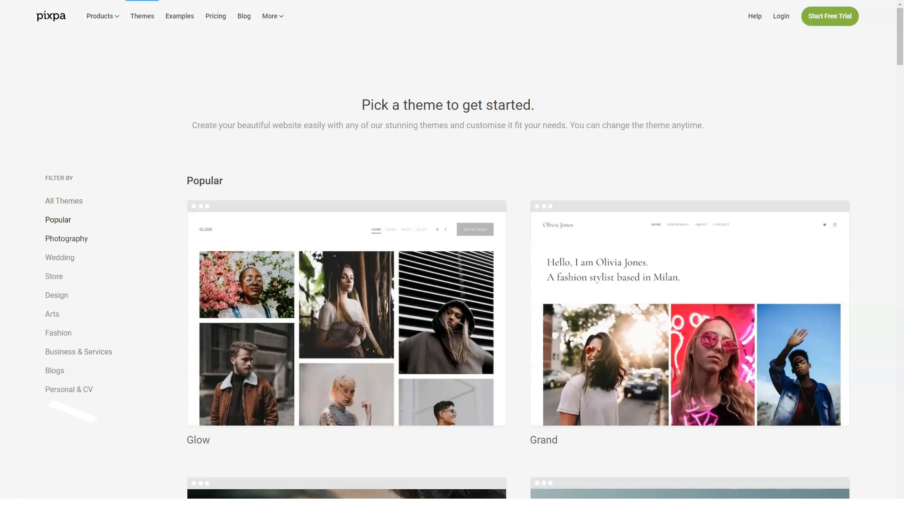
click(67, 238)
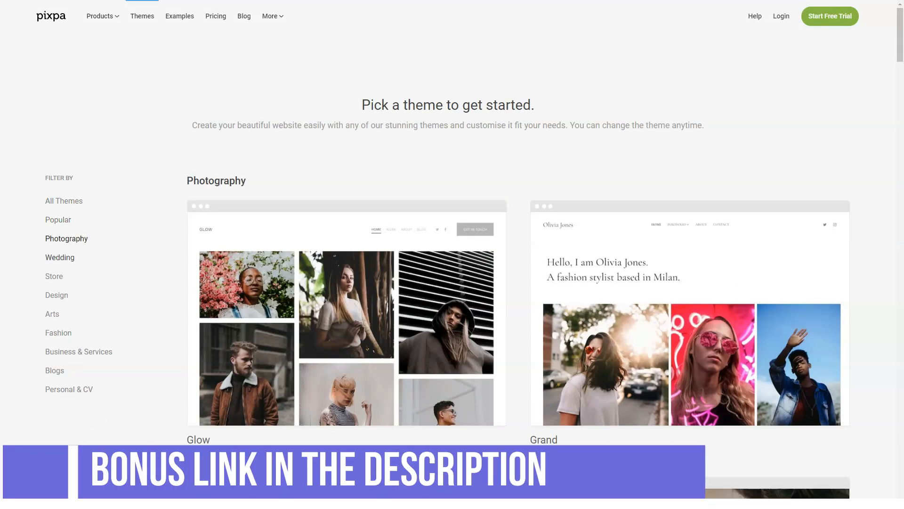
click(54, 277)
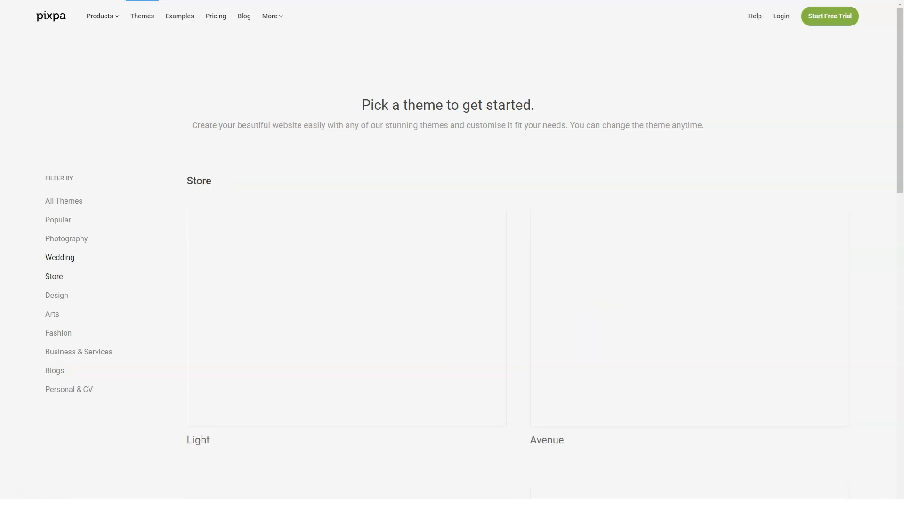
click(56, 295)
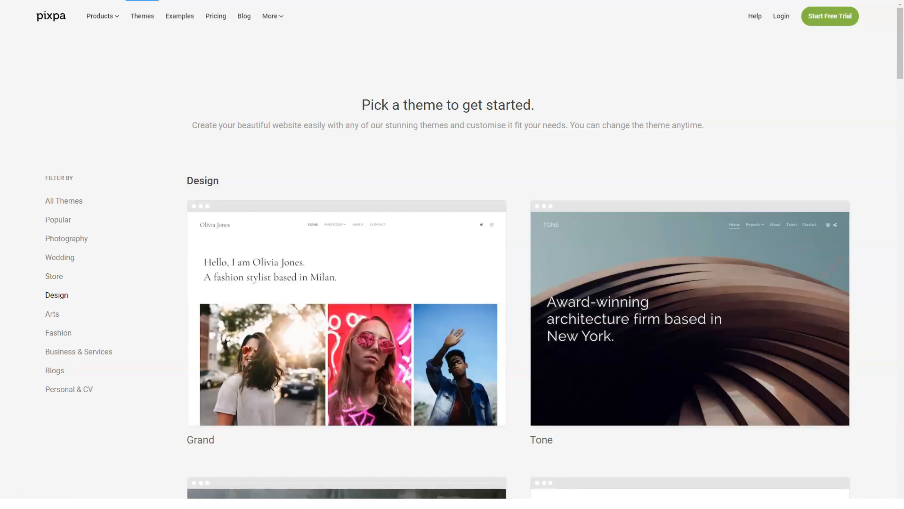
click(180, 15)
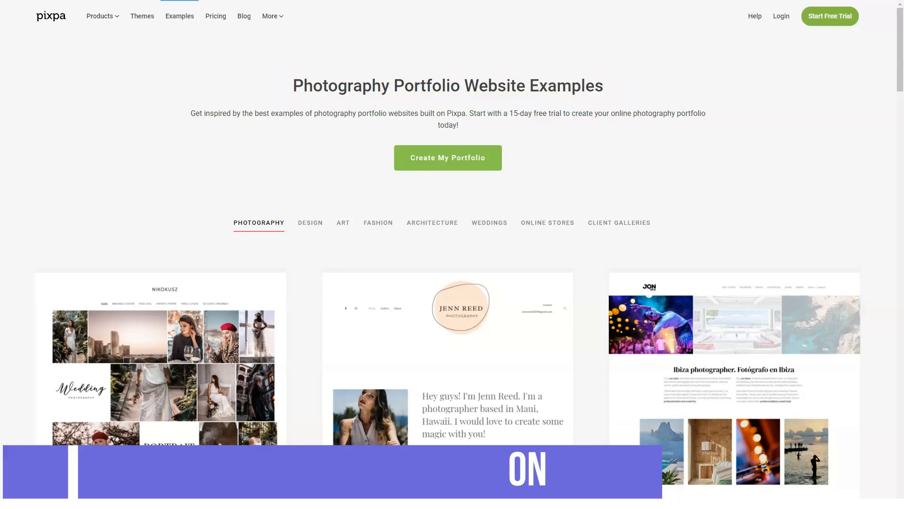
- Browse the Design, Art and Fashion portfolio example categories on the Examples page
scroll(down, 3)
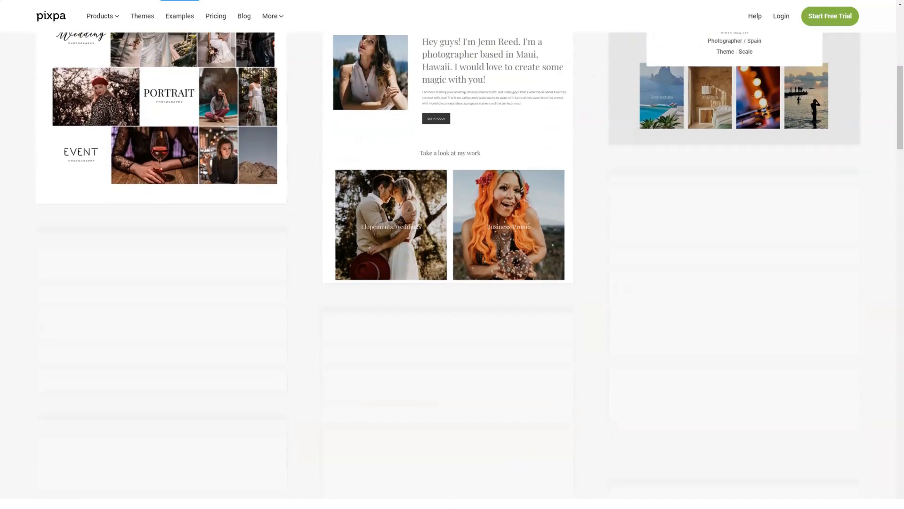
scroll(down, 3)
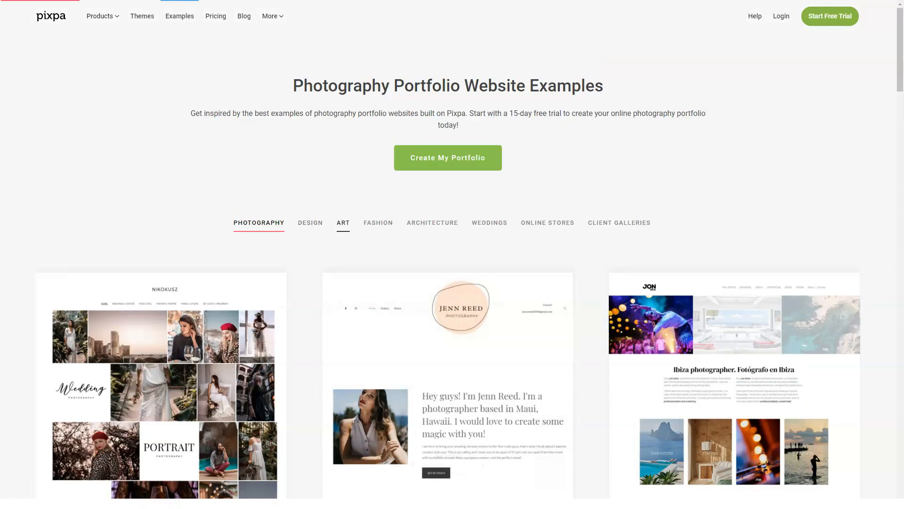
click(309, 221)
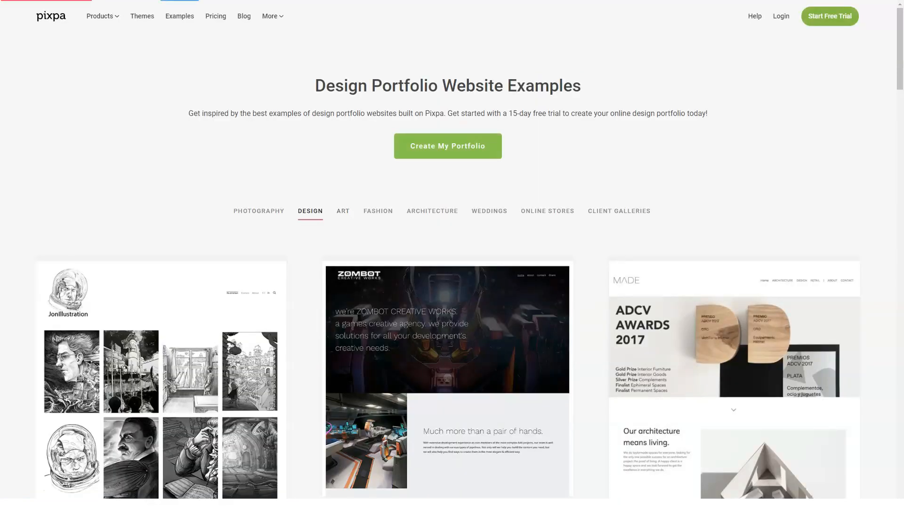
click(343, 210)
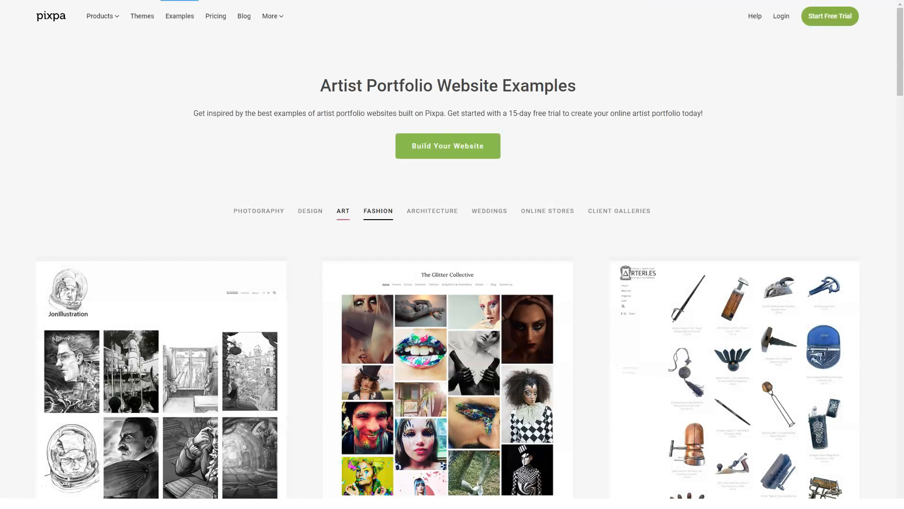
click(378, 211)
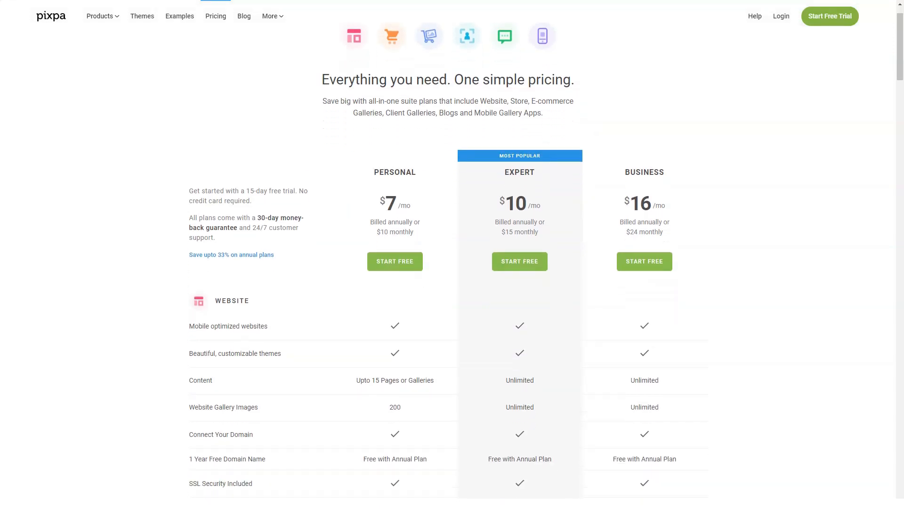
- Scroll the Pricing page past the feature table, plan prices and discount banners to the FAQ
scroll(down, 3)
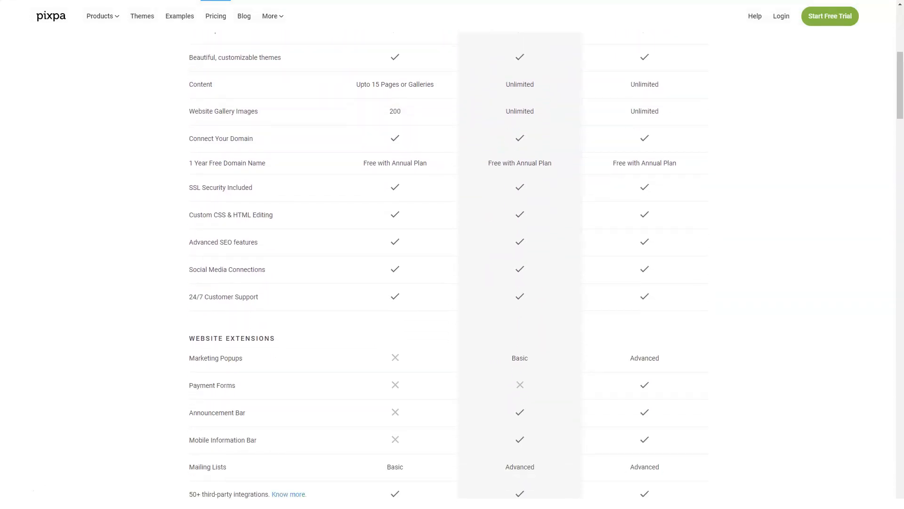
scroll(down, 3)
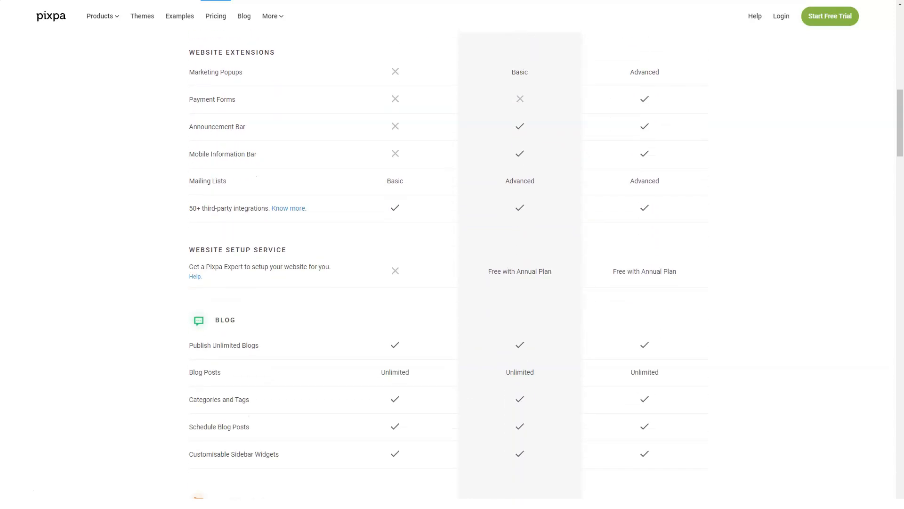
scroll(down, 3)
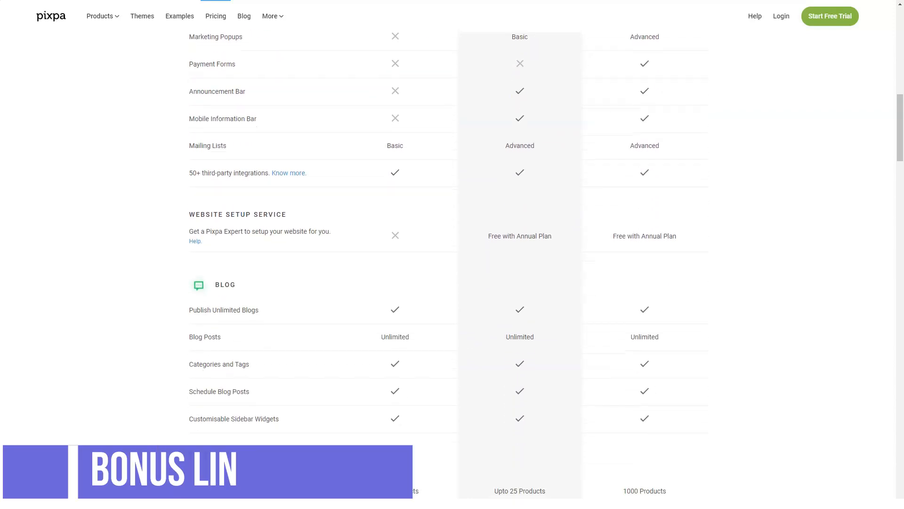
scroll(down, 3)
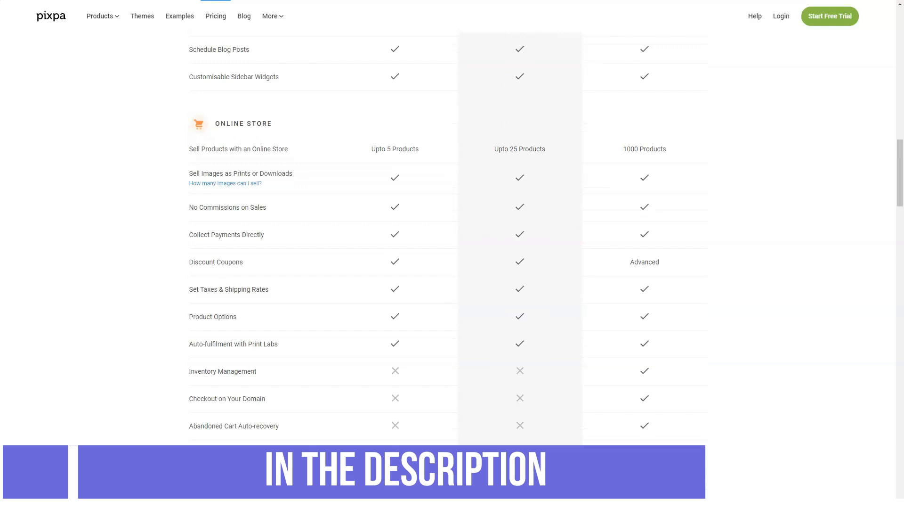
scroll(down, 3)
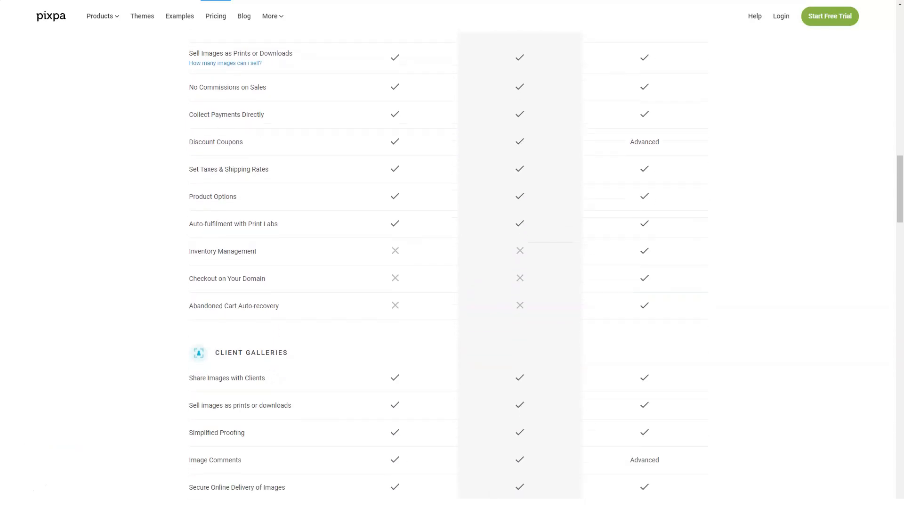
scroll(down, 3)
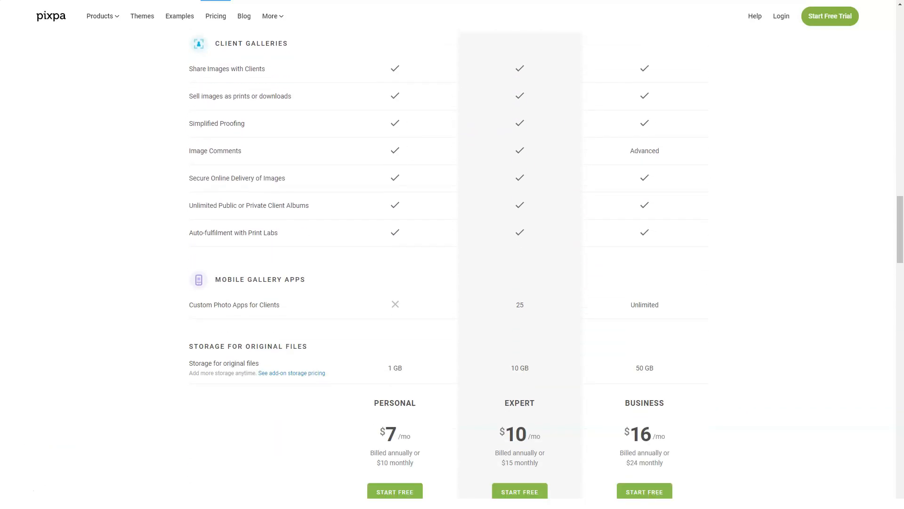
scroll(down, 3)
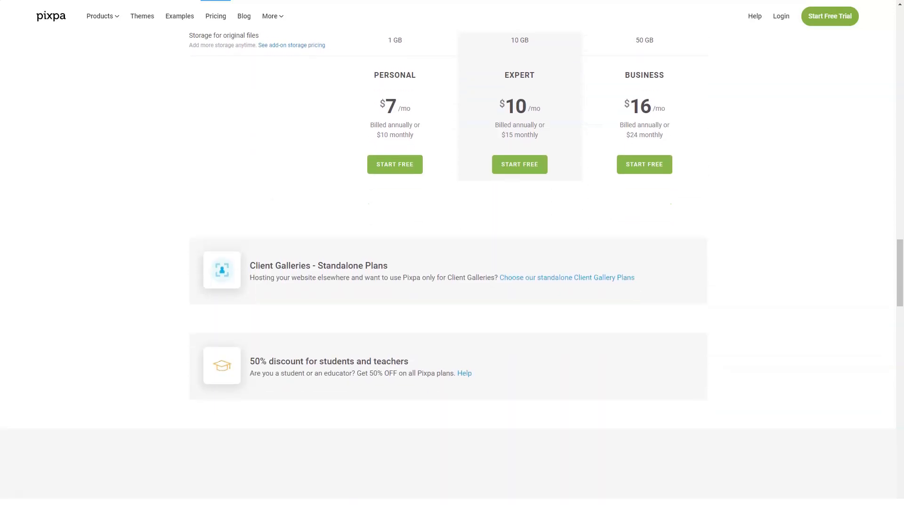
scroll(down, 3)
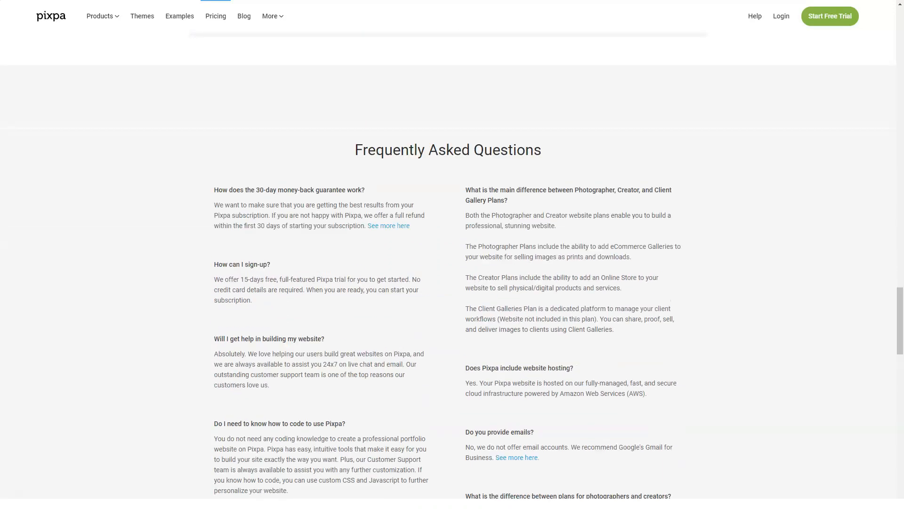
- Scroll through the pricing FAQ answers
scroll(down, 3)
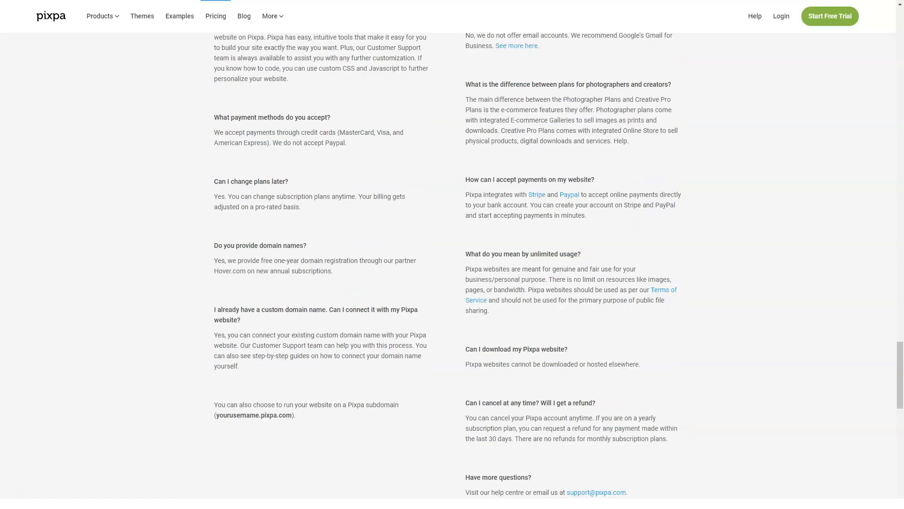
scroll(down, 3)
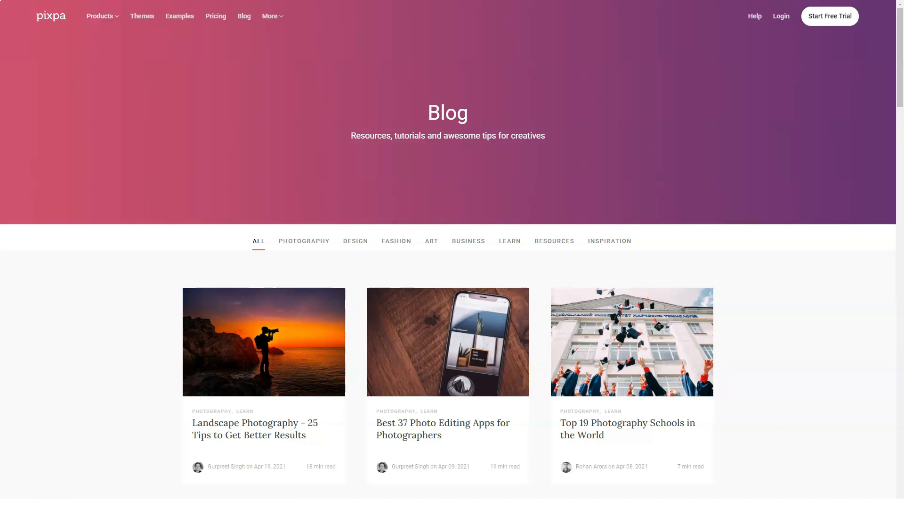
- Filter the blog to the Photography category, then head to the Pixpa dashboard login
scroll(down, 3)
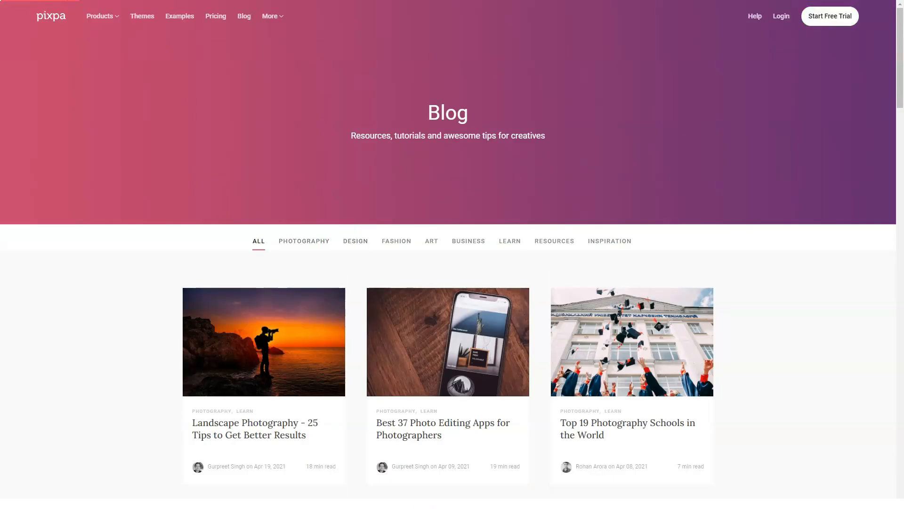
click(303, 241)
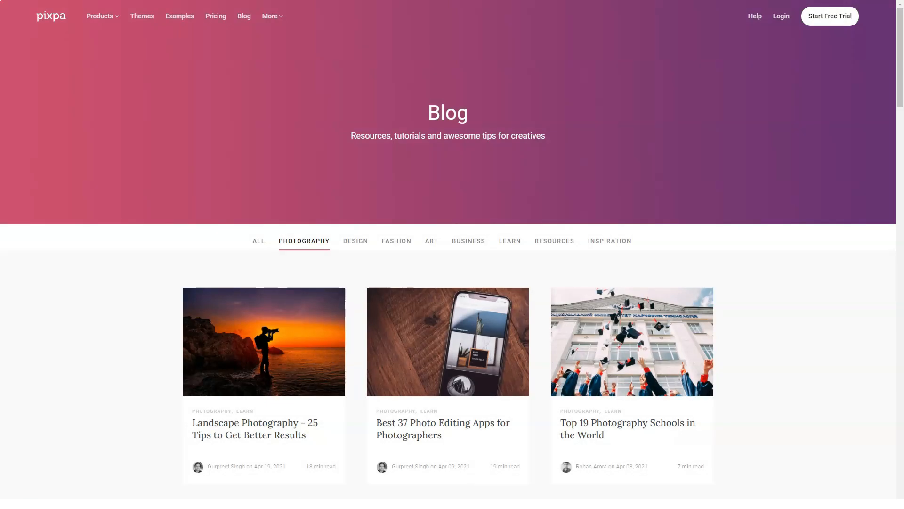
click(269, 16)
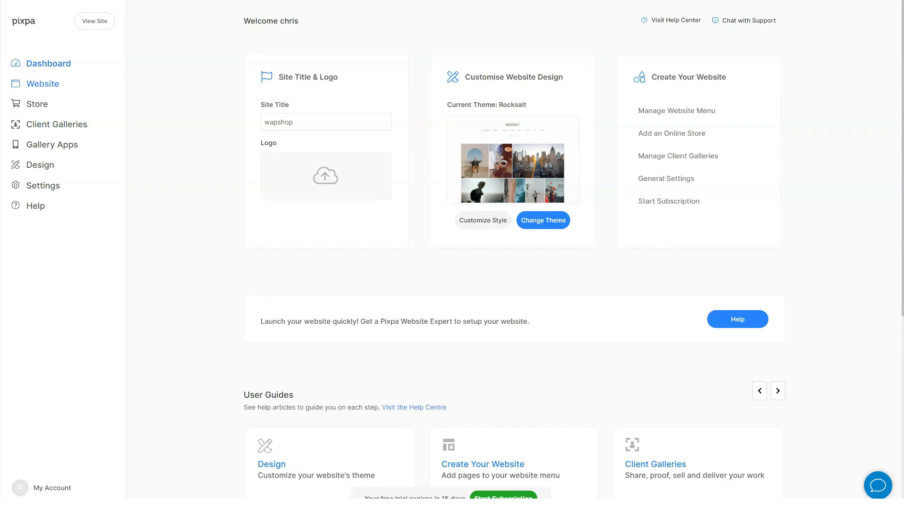
- Go to the wapshop Website management area and its SEO settings
click(43, 84)
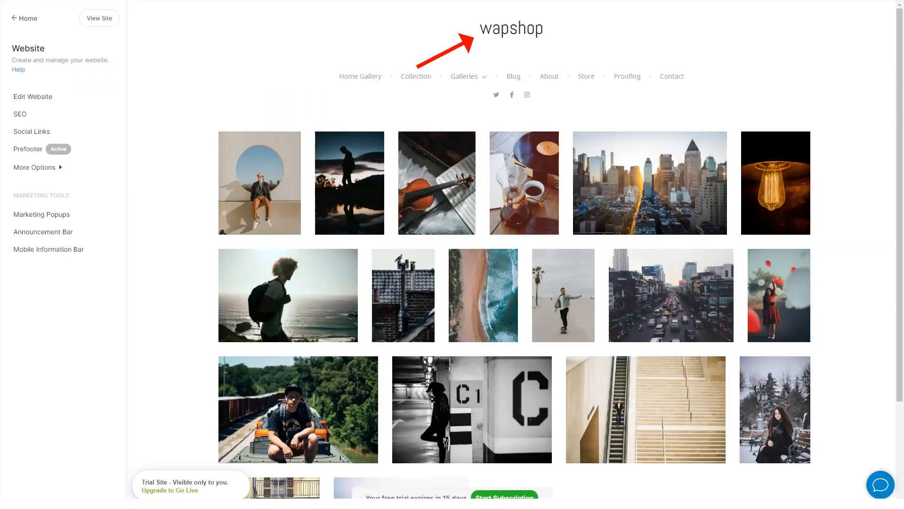
scroll(down, 3)
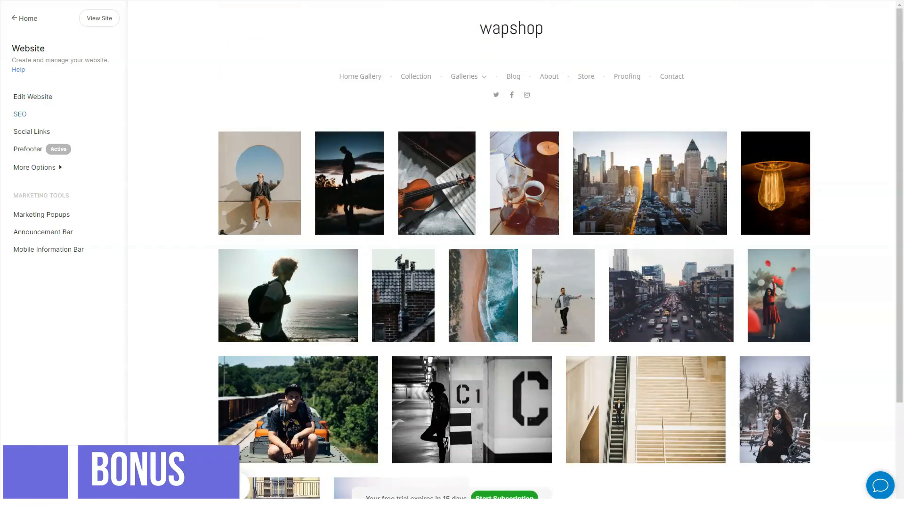
click(20, 113)
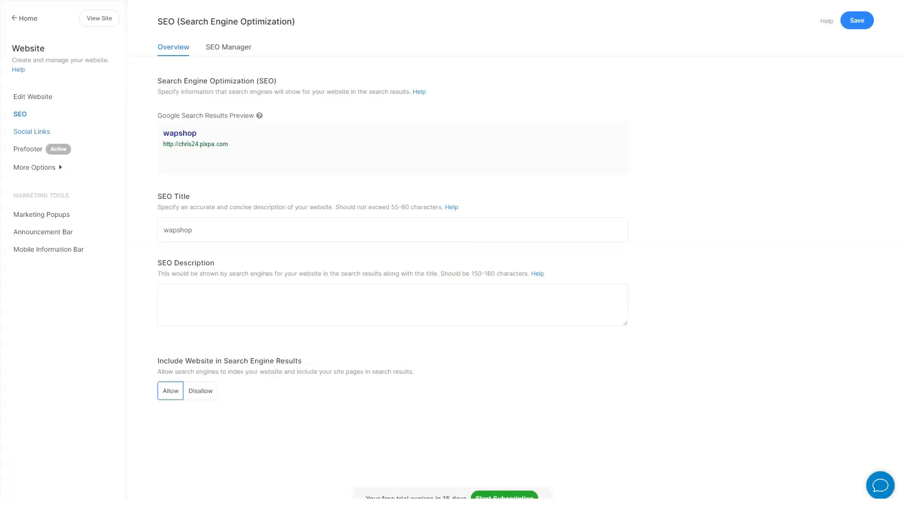
- Go to the Prefooter editor for the wapshop site
click(32, 131)
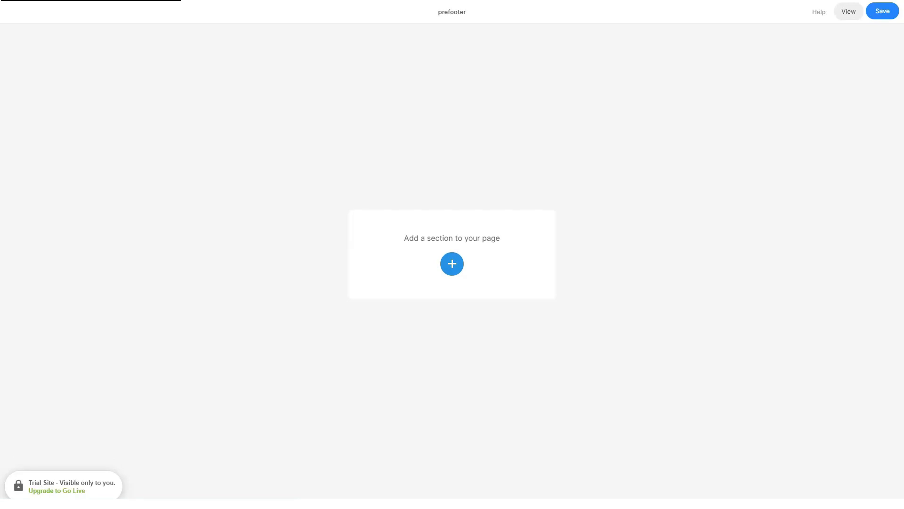
- Add the first Basic layout — a cloud-image 'Do what you love' banner — to the prefooter
click(452, 263)
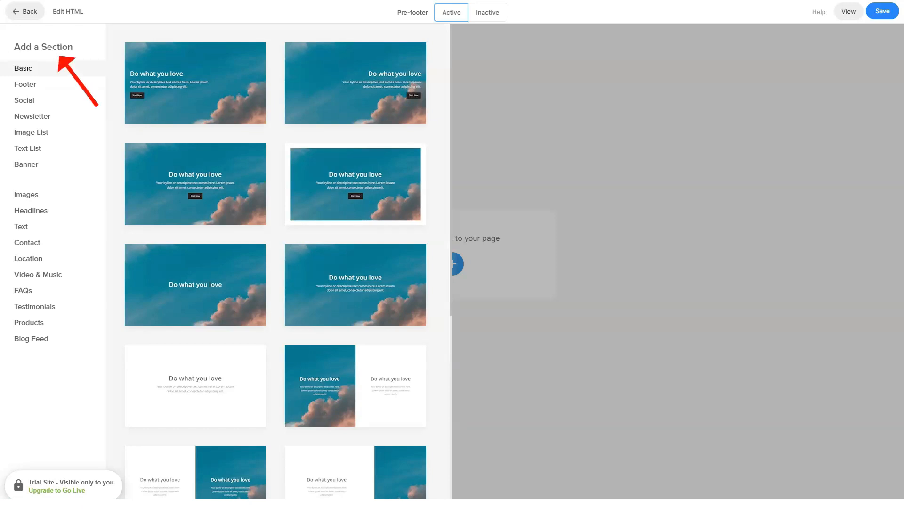
click(355, 184)
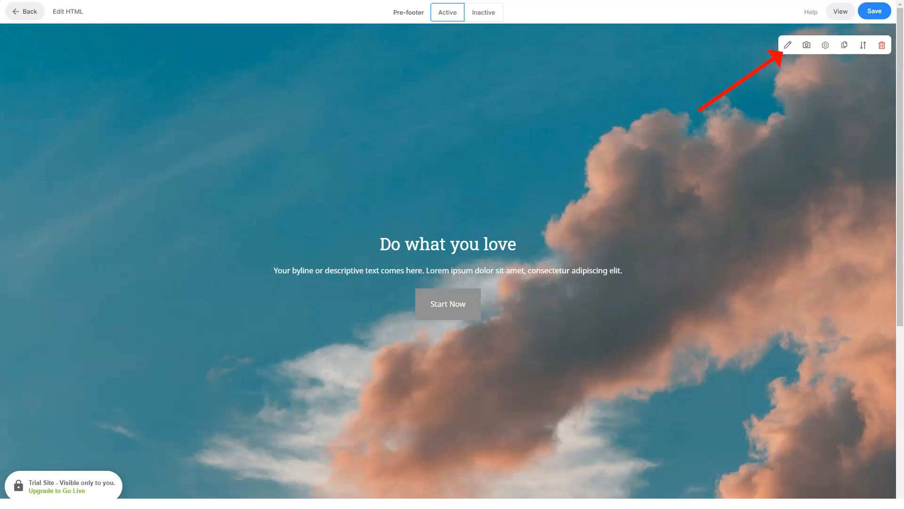
mouse_move(844, 45)
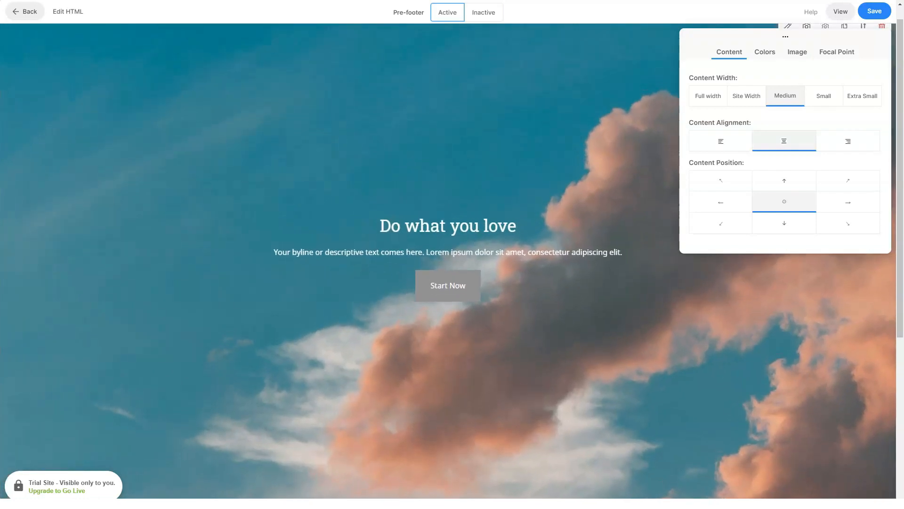
- Review the cloud section's Colors options and its visibility/height settings, changing nothing
click(764, 52)
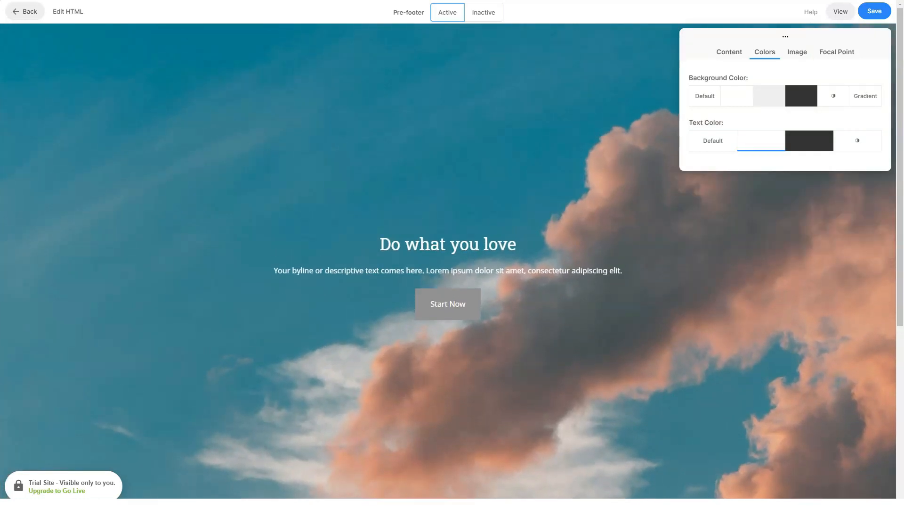
click(836, 51)
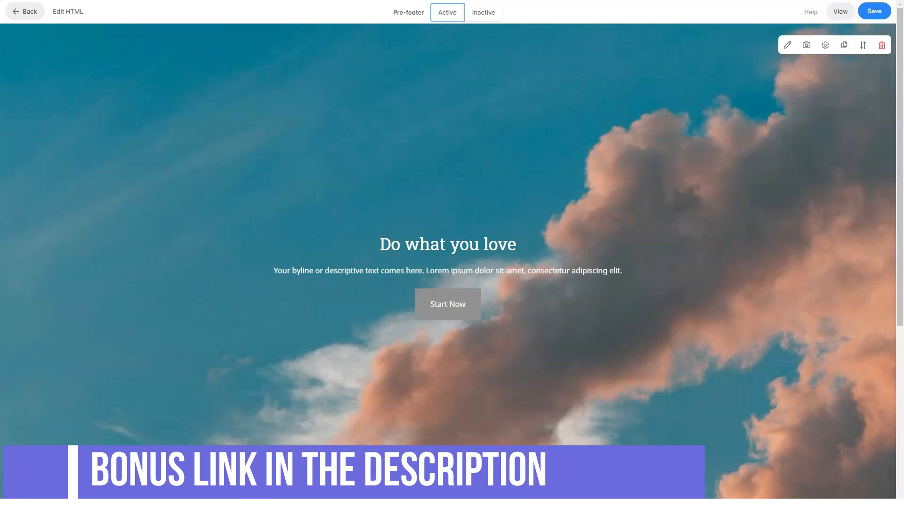
click(825, 45)
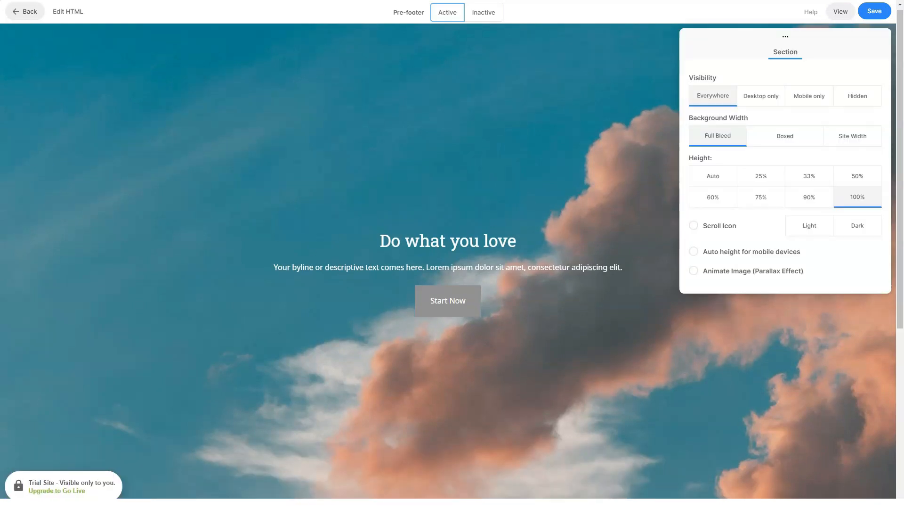
click(761, 95)
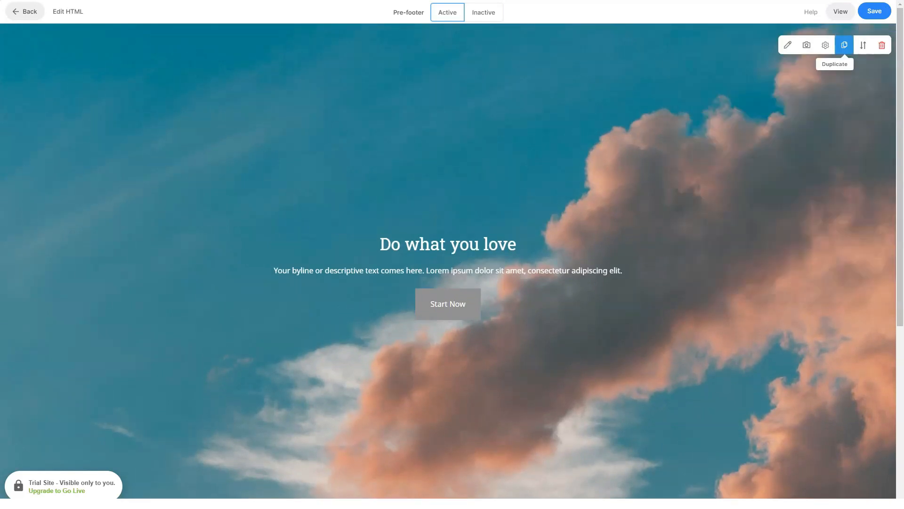
- Toggle the prefooter Inactive and back to Active, then select the 'Do what you love' headline for editing
click(483, 12)
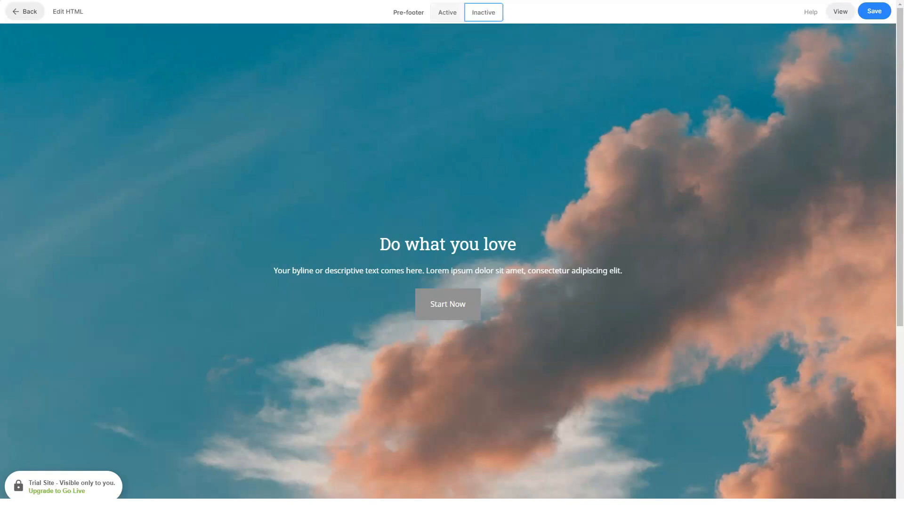
click(447, 12)
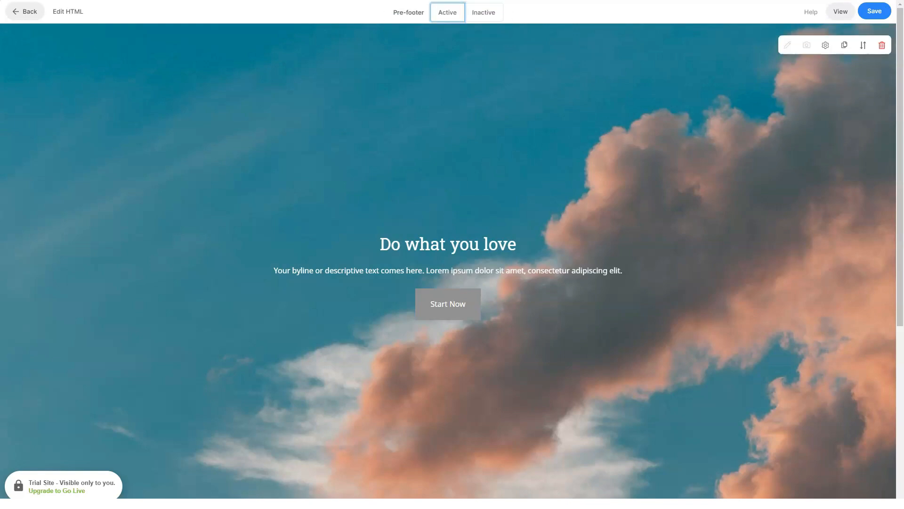
double_click(447, 244)
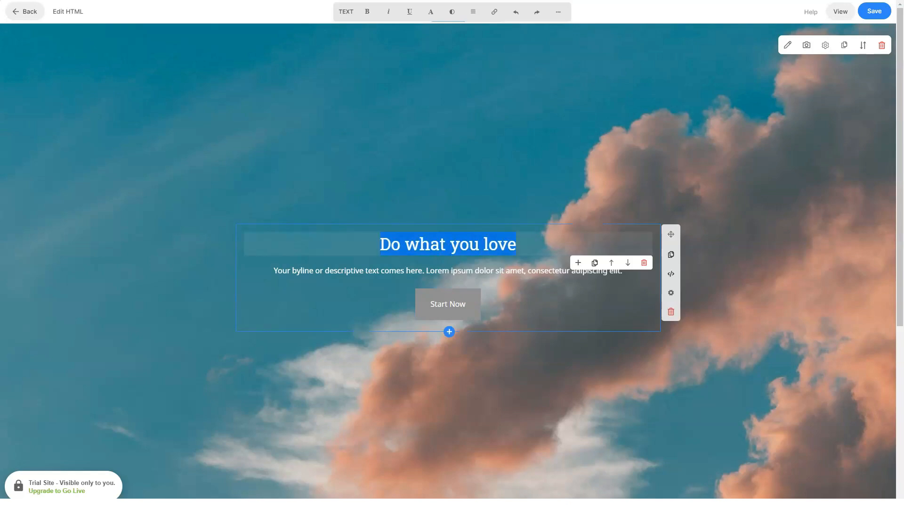